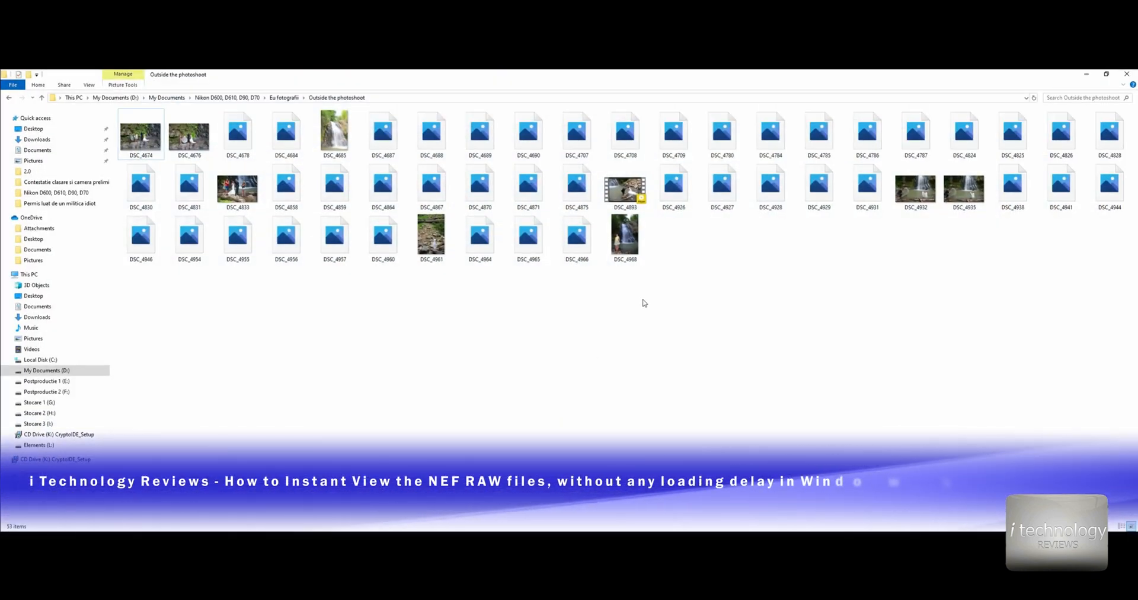
# In the Outside the photoshoot folder, select raw files DSC_4964 and then DSC_4870.
pyautogui.click(285, 131)
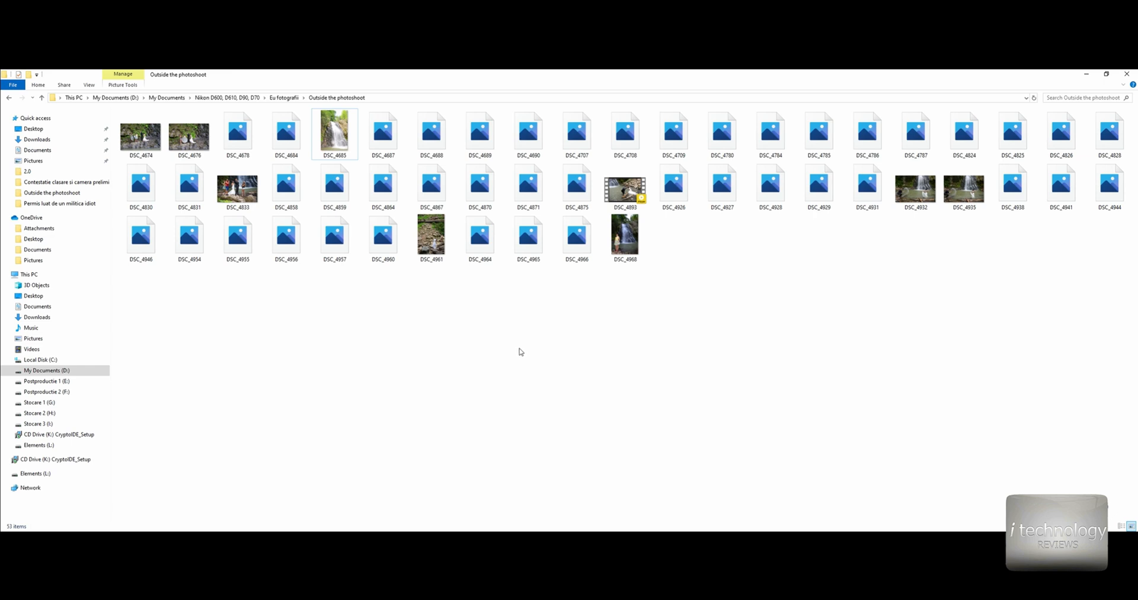
pyautogui.click(479, 236)
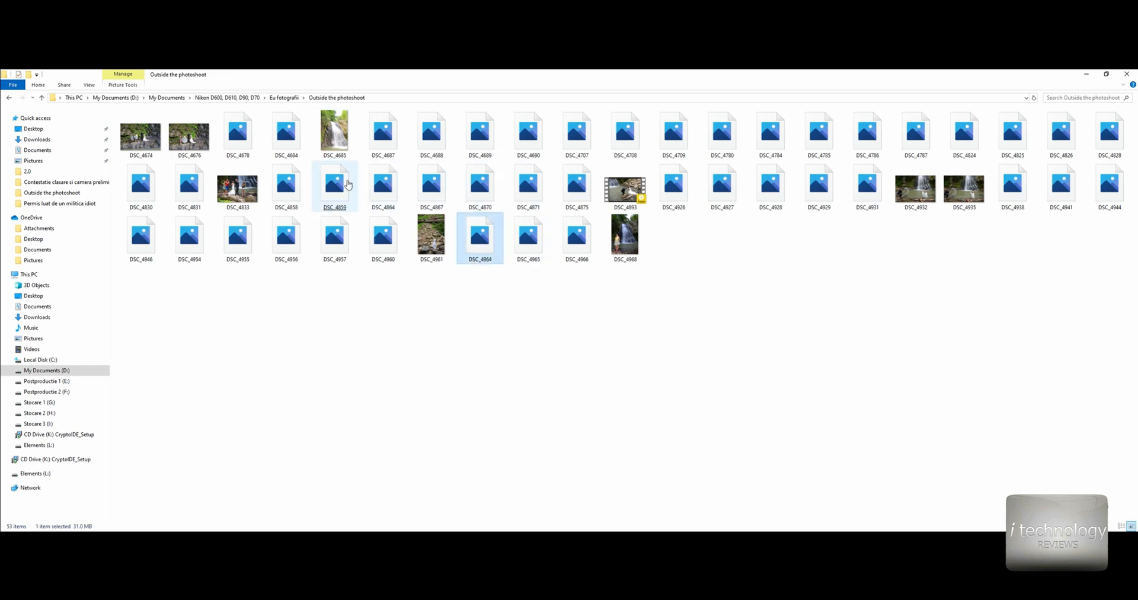
pyautogui.click(479, 185)
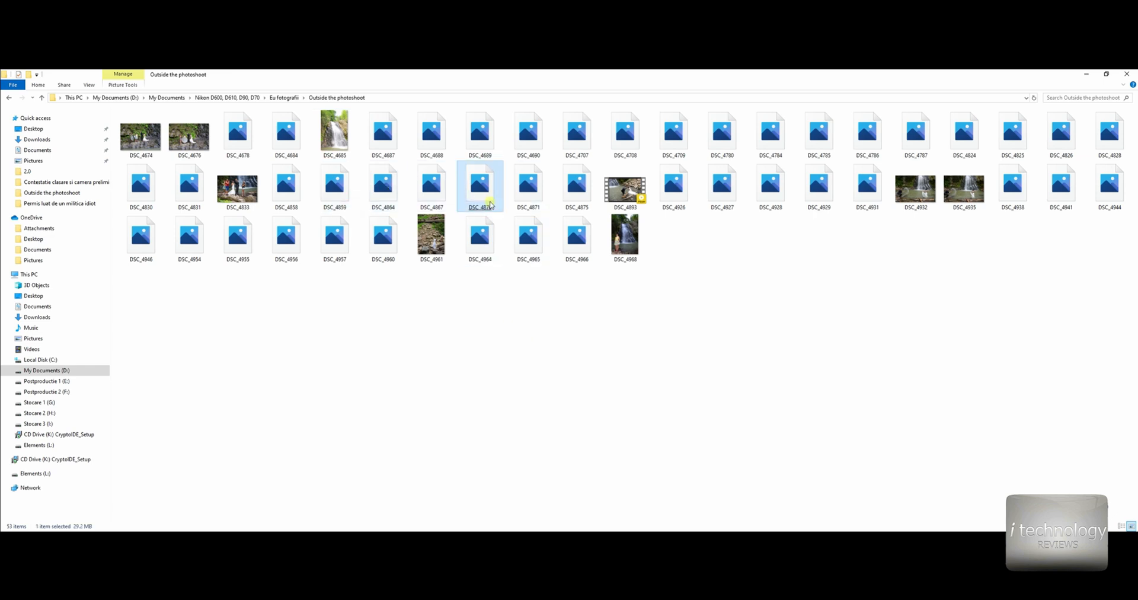
pyautogui.doubleClick(479, 183)
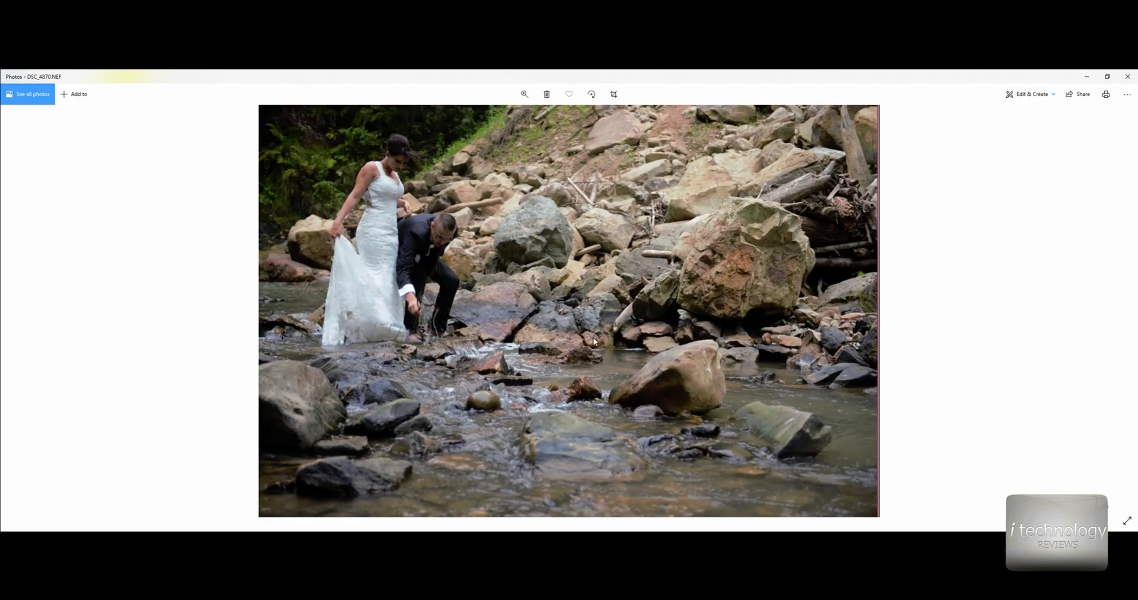
pyautogui.moveTo(879, 131)
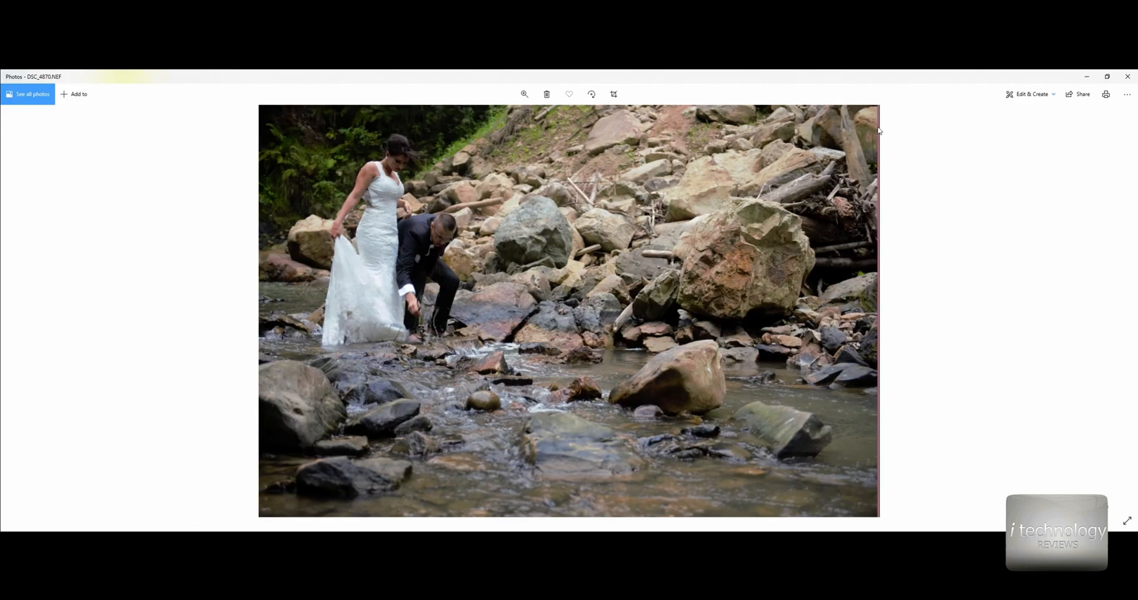
pyautogui.moveTo(876, 512)
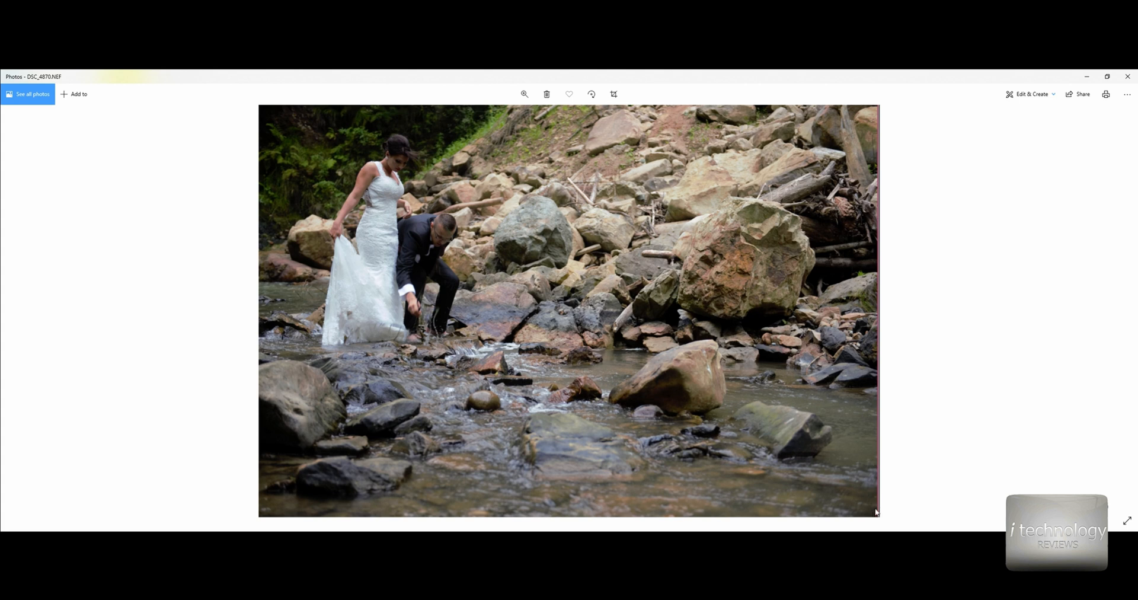
pyautogui.moveTo(876, 346)
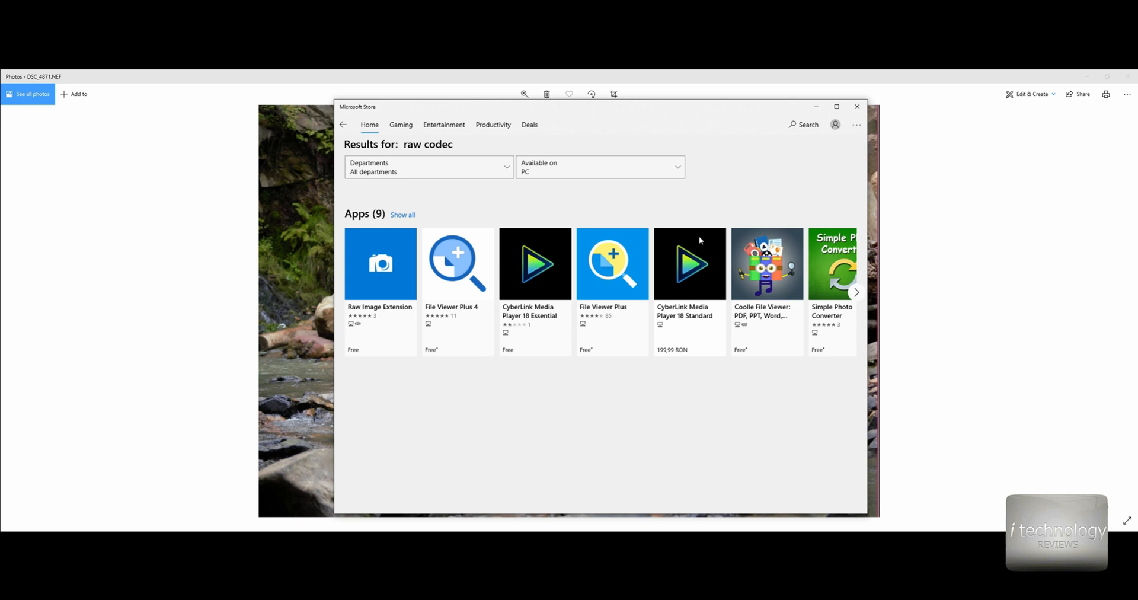
pyautogui.moveTo(547, 414)
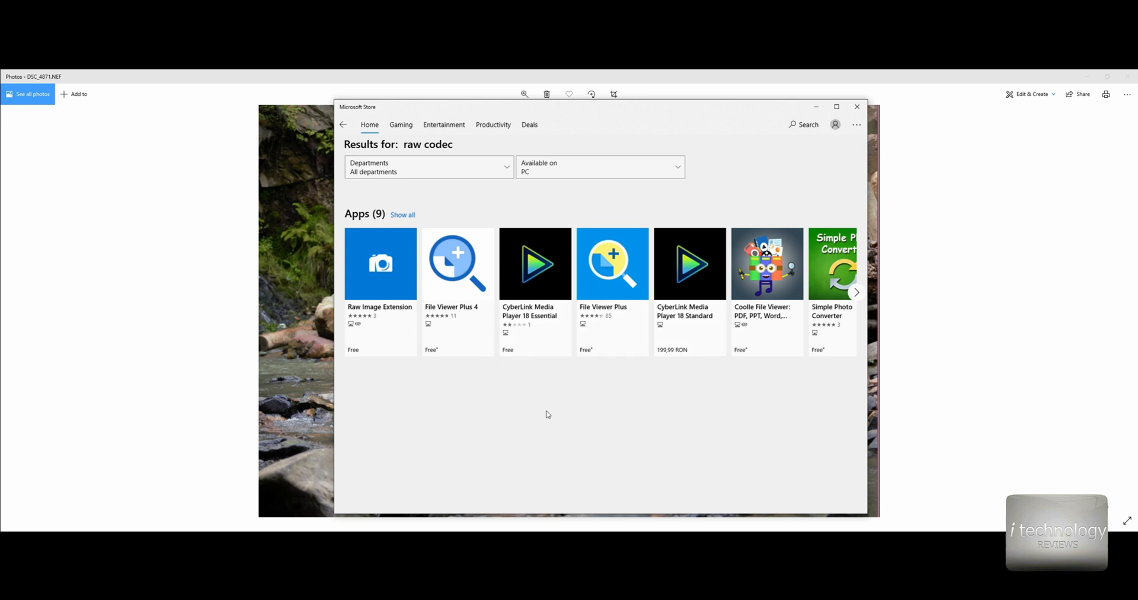
pyautogui.moveTo(599, 407)
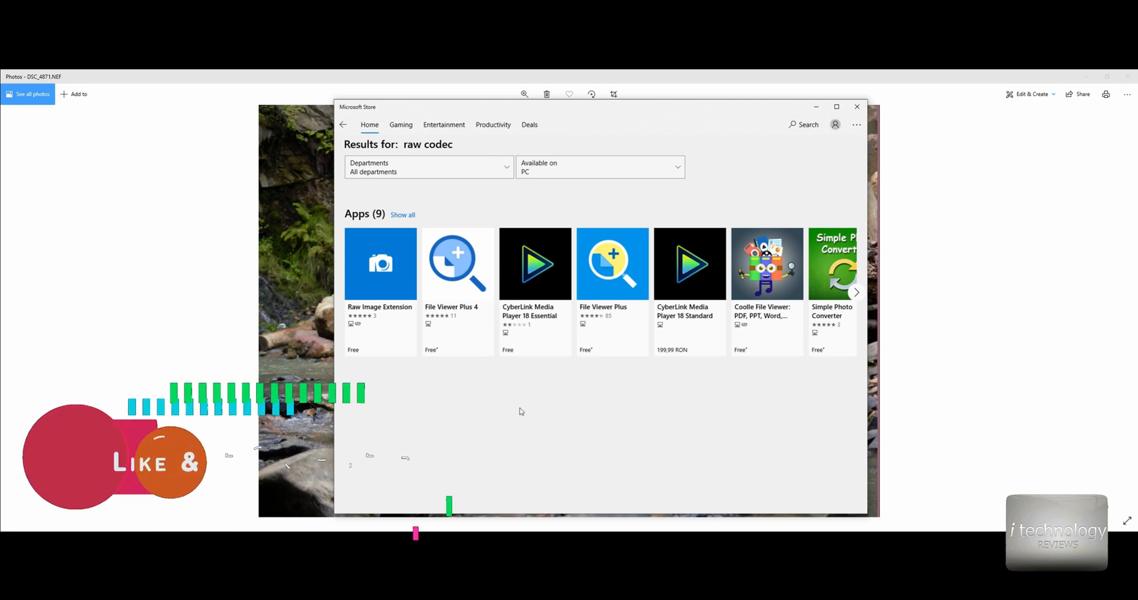
# Open the free Raw Image Extension from the 'raw codec' results and scroll its description.
pyautogui.click(379, 264)
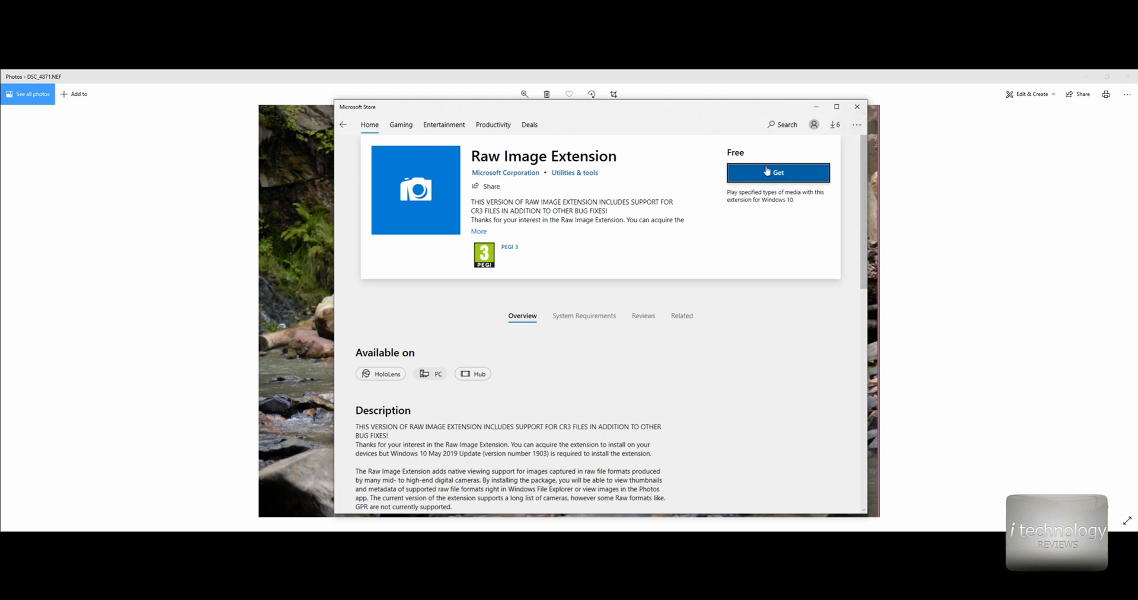
pyautogui.scroll(-3)
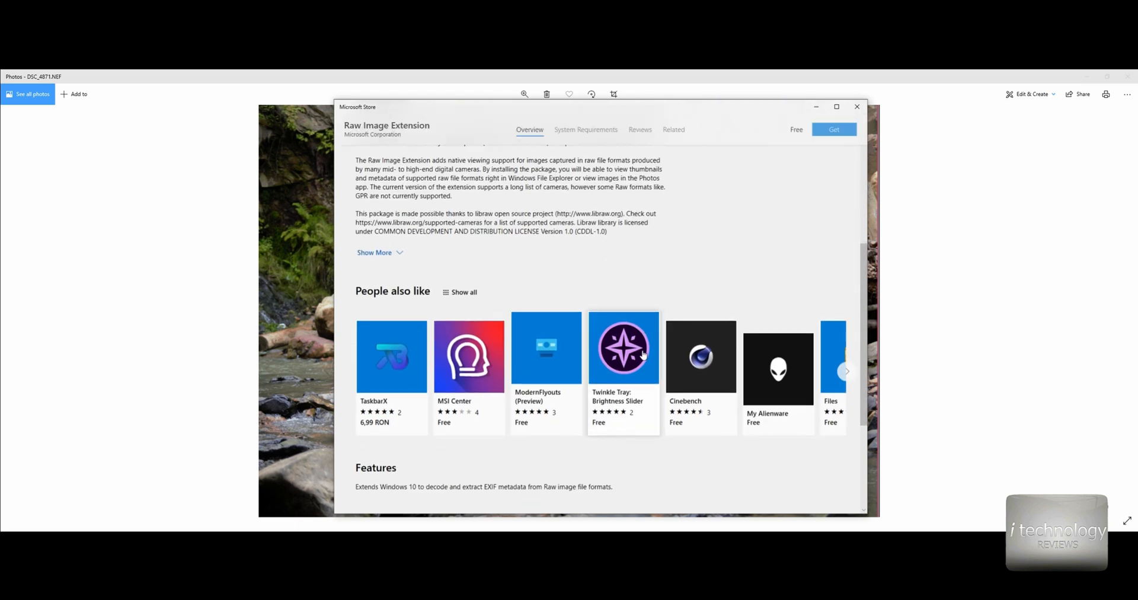
pyautogui.click(856, 107)
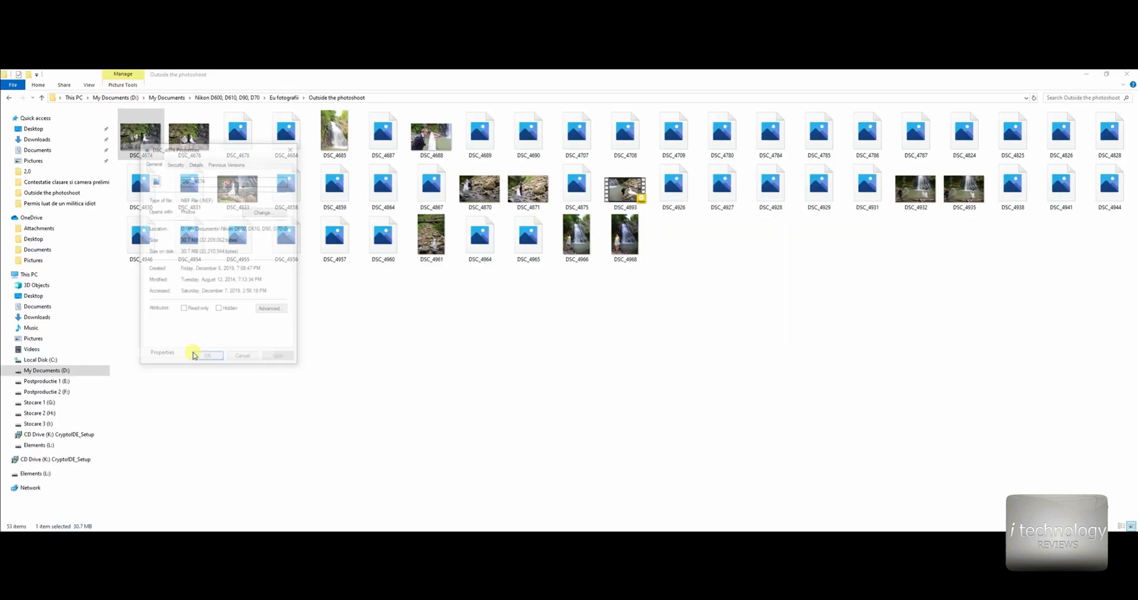
# Change DSC_4674's Opens with app to Windows Photo Viewer and confirm with OK.
pyautogui.click(265, 212)
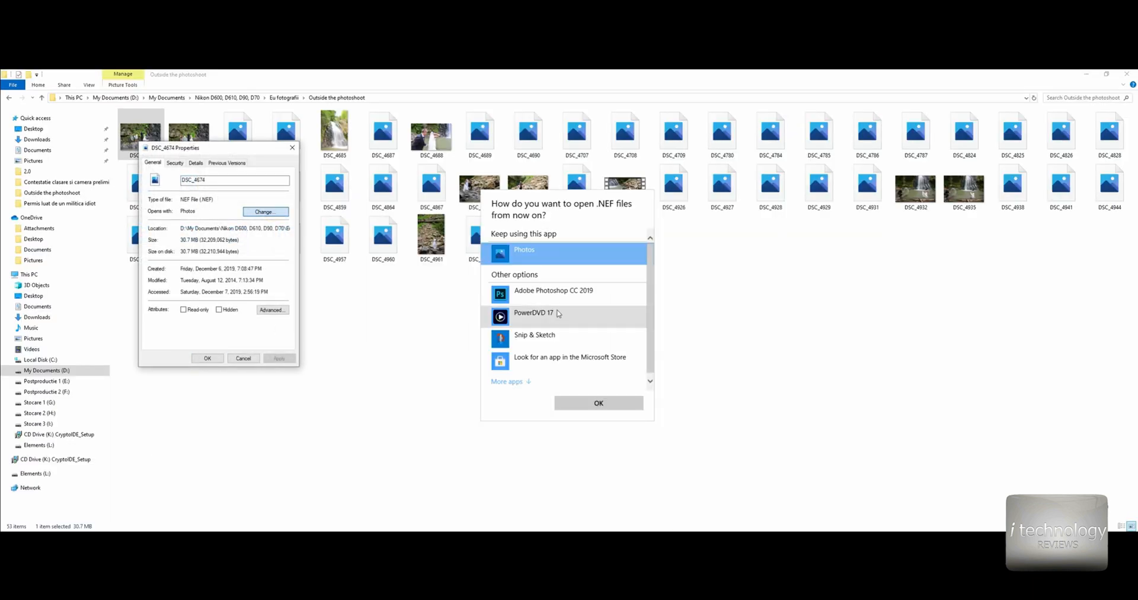
pyautogui.scroll(-3)
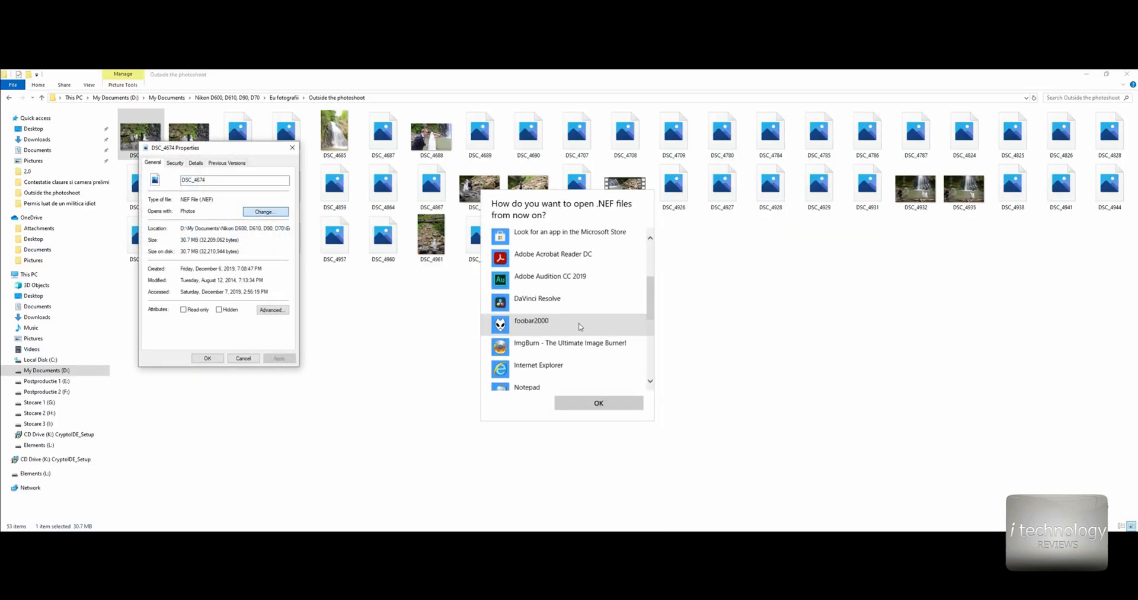
pyautogui.scroll(-3)
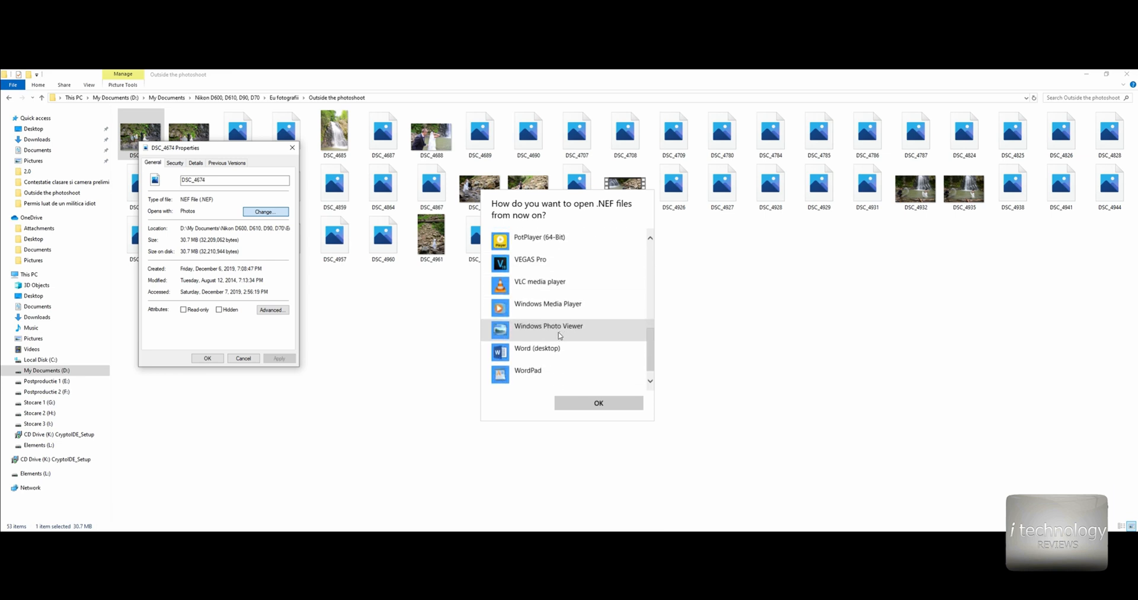
pyautogui.click(549, 325)
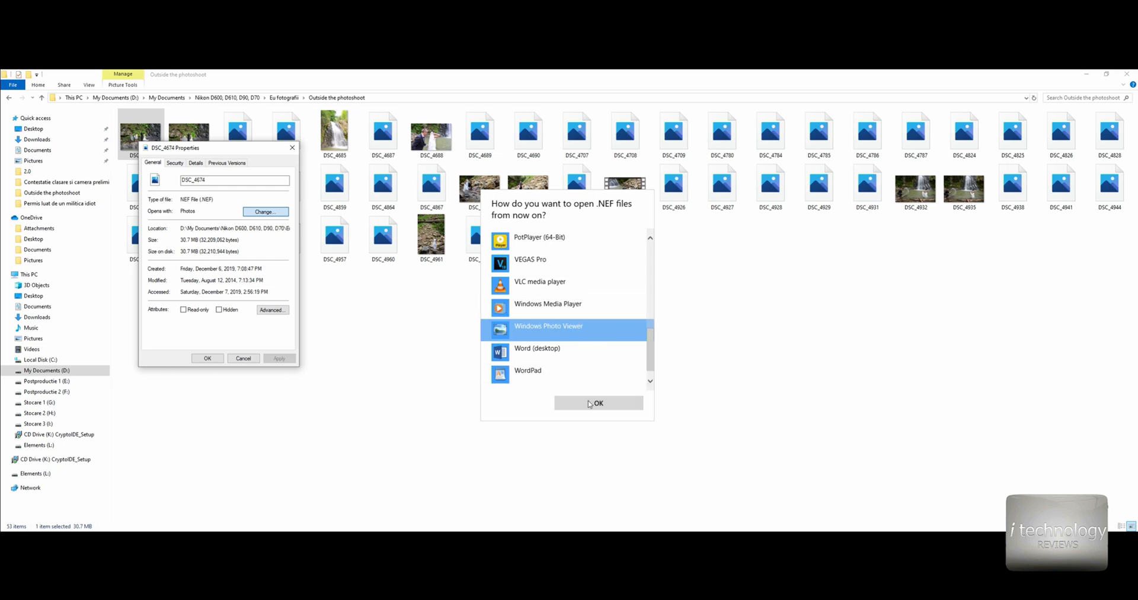
pyautogui.click(598, 402)
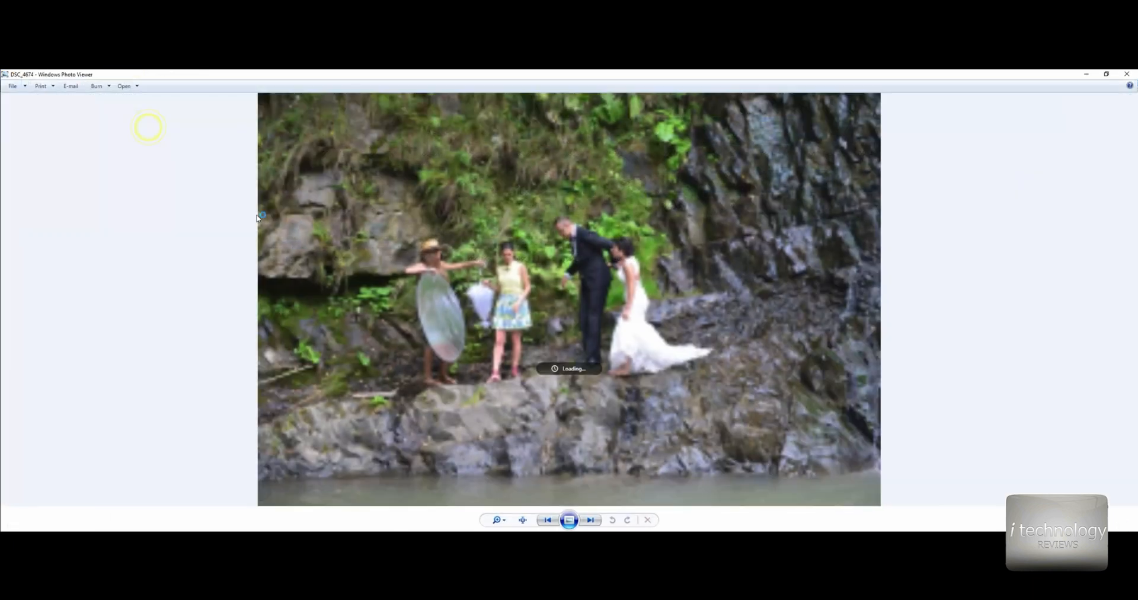
# Open DSC_4707 and another raw photo in Photo Viewer, reaching the black shoes shot.
pyautogui.click(589, 519)
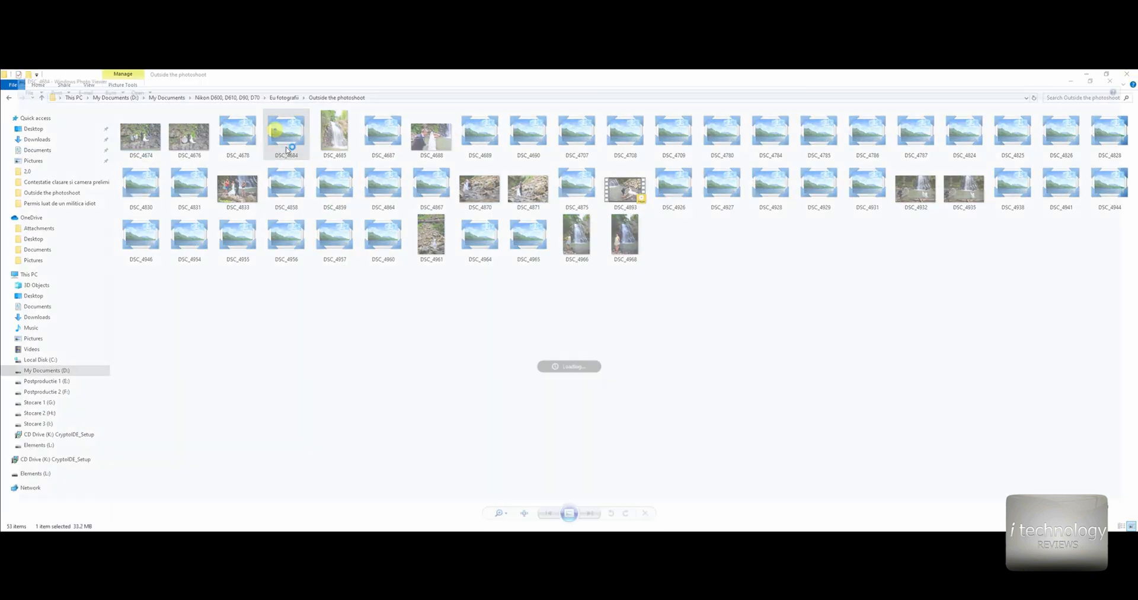
pyautogui.click(528, 135)
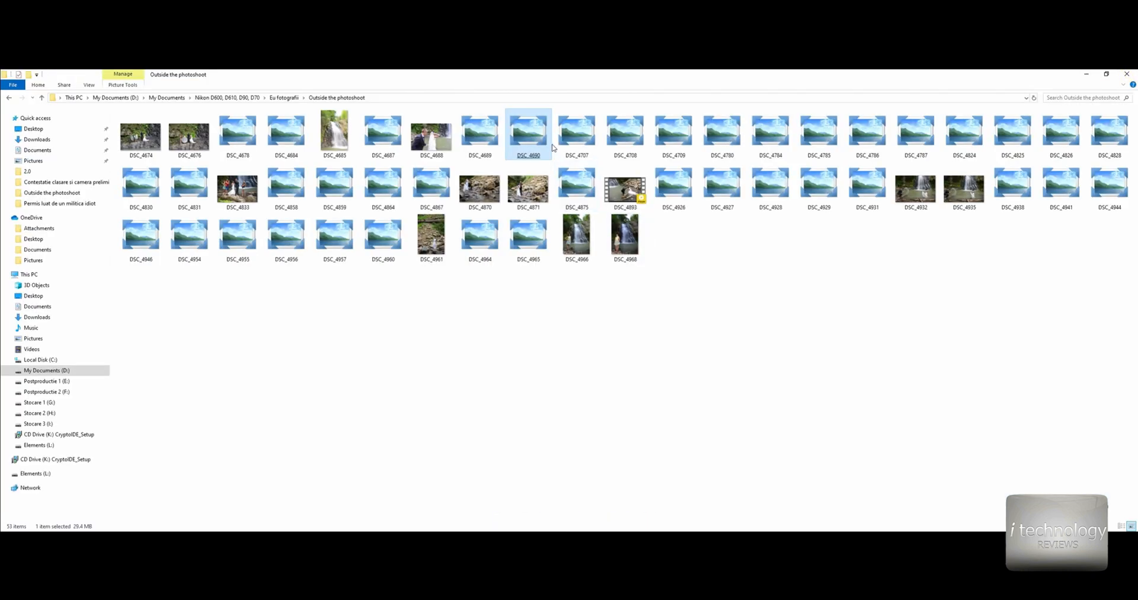
pyautogui.doubleClick(577, 133)
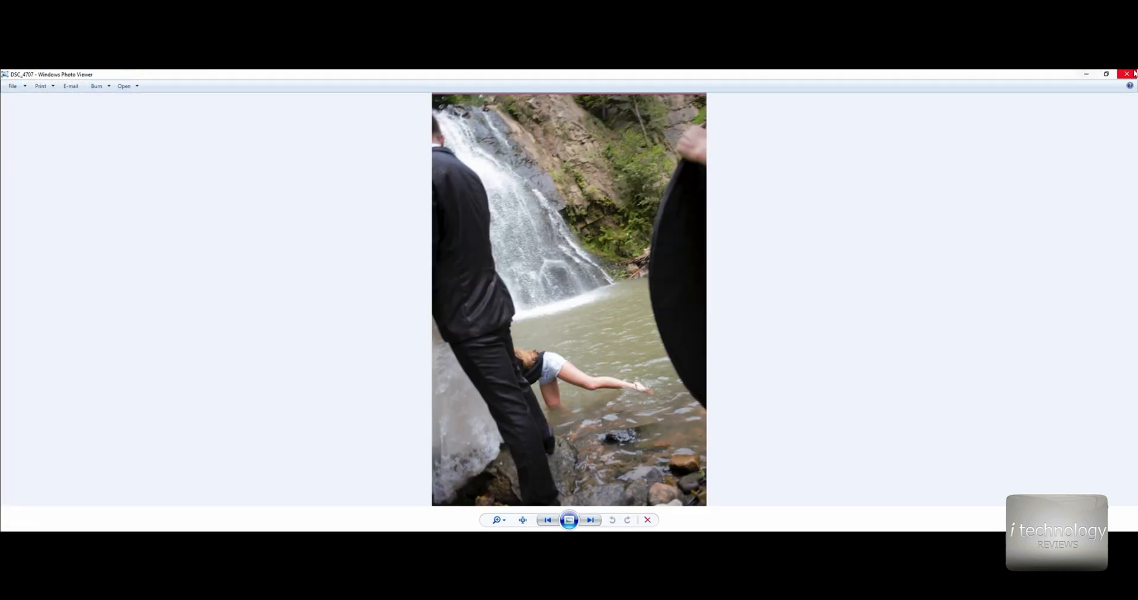
pyautogui.click(1130, 73)
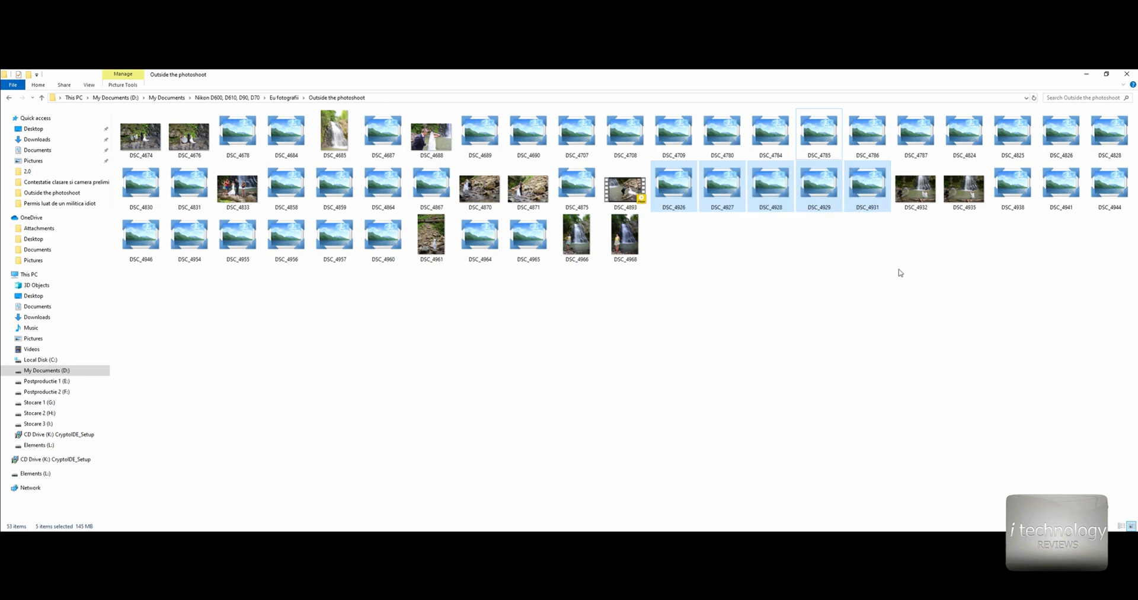
pyautogui.click(769, 134)
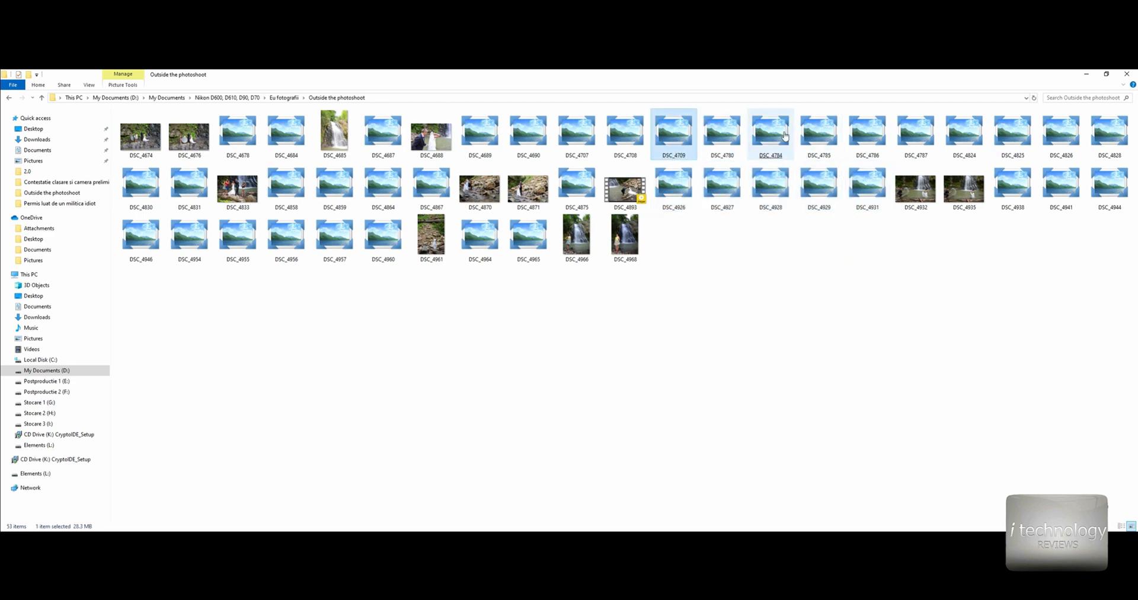
pyautogui.doubleClick(238, 188)
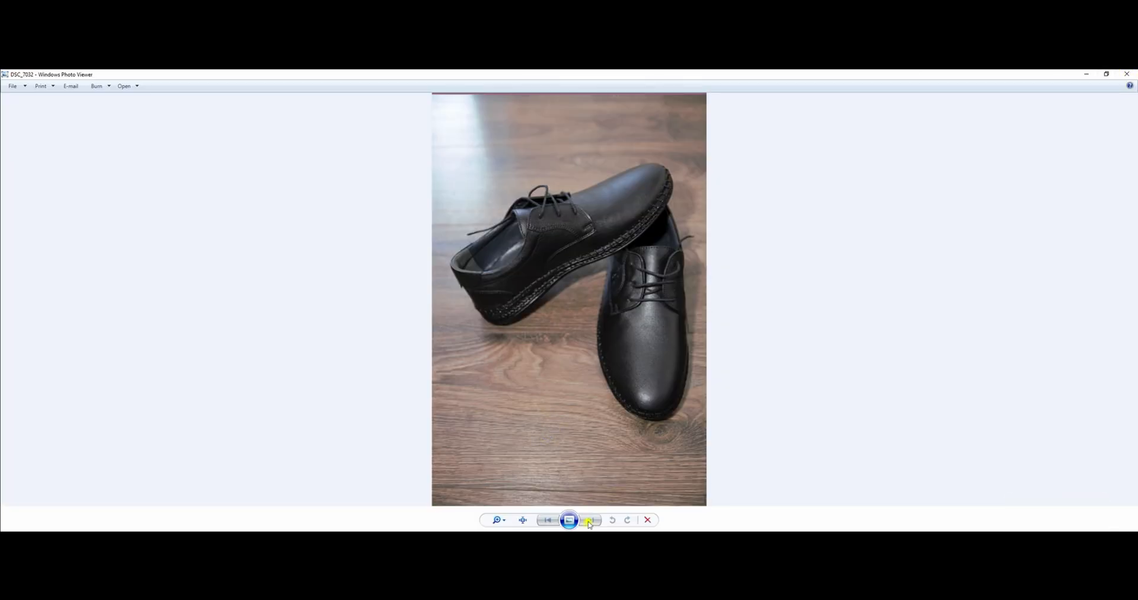
pyautogui.click(590, 525)
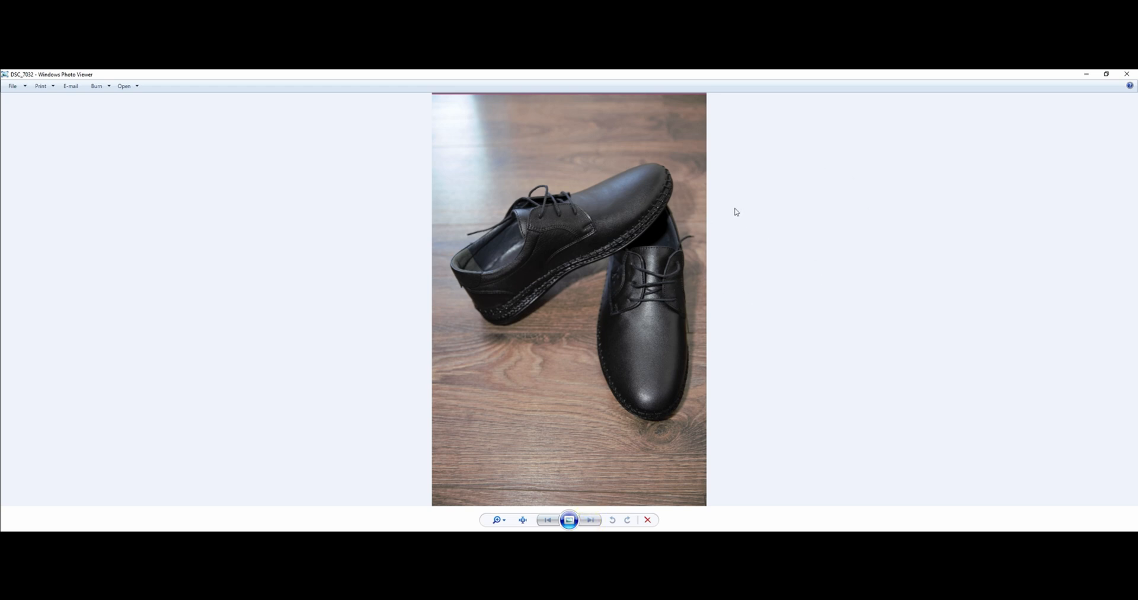
pyautogui.moveTo(585, 245)
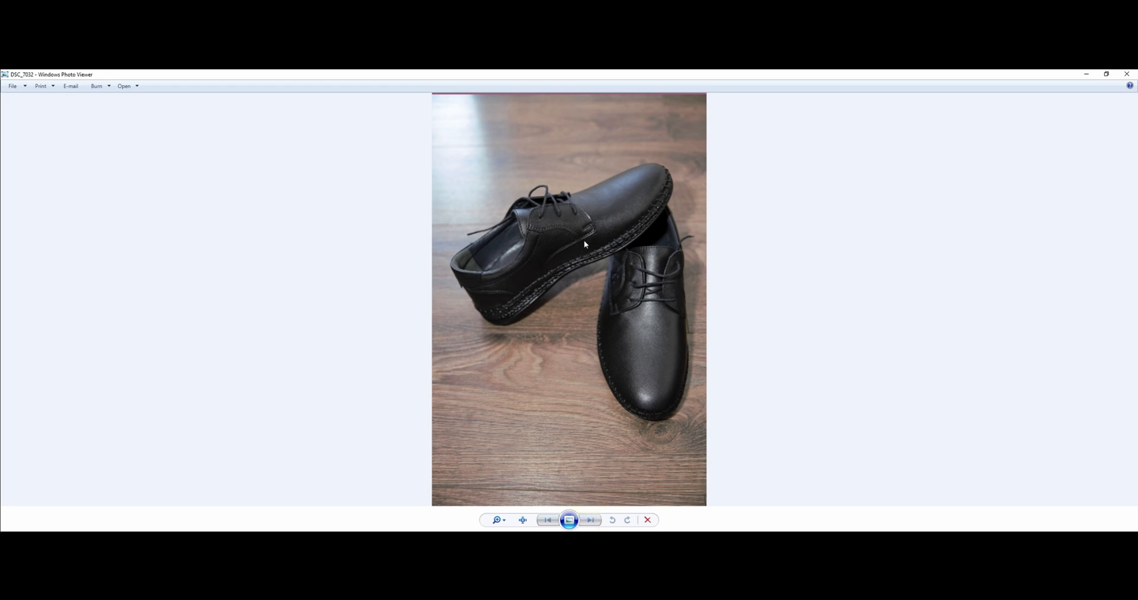
pyautogui.moveTo(576, 506)
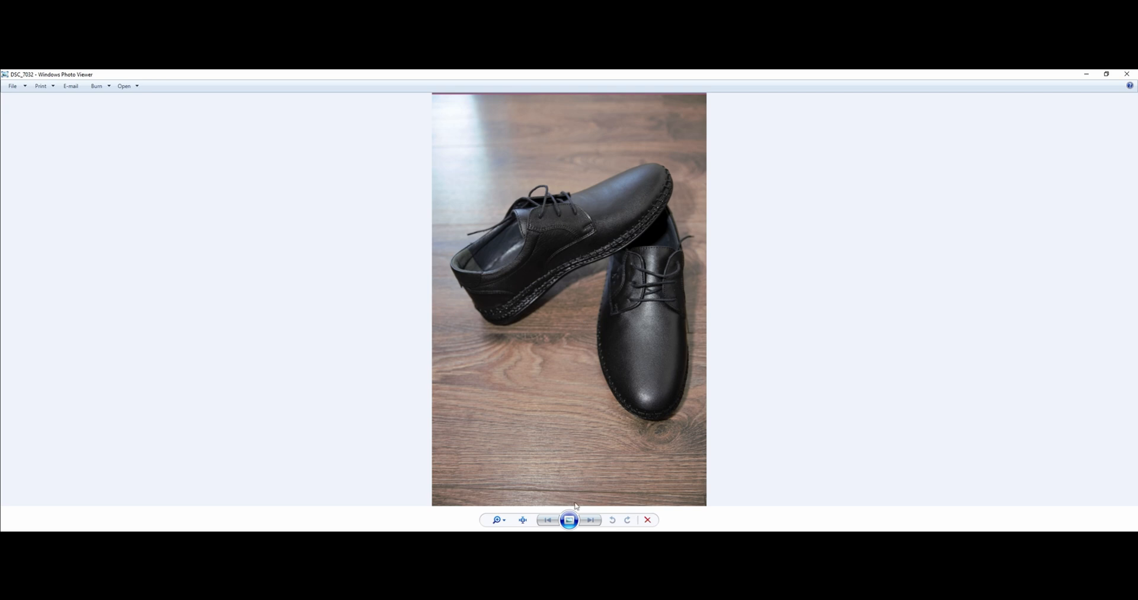
pyautogui.moveTo(914, 191)
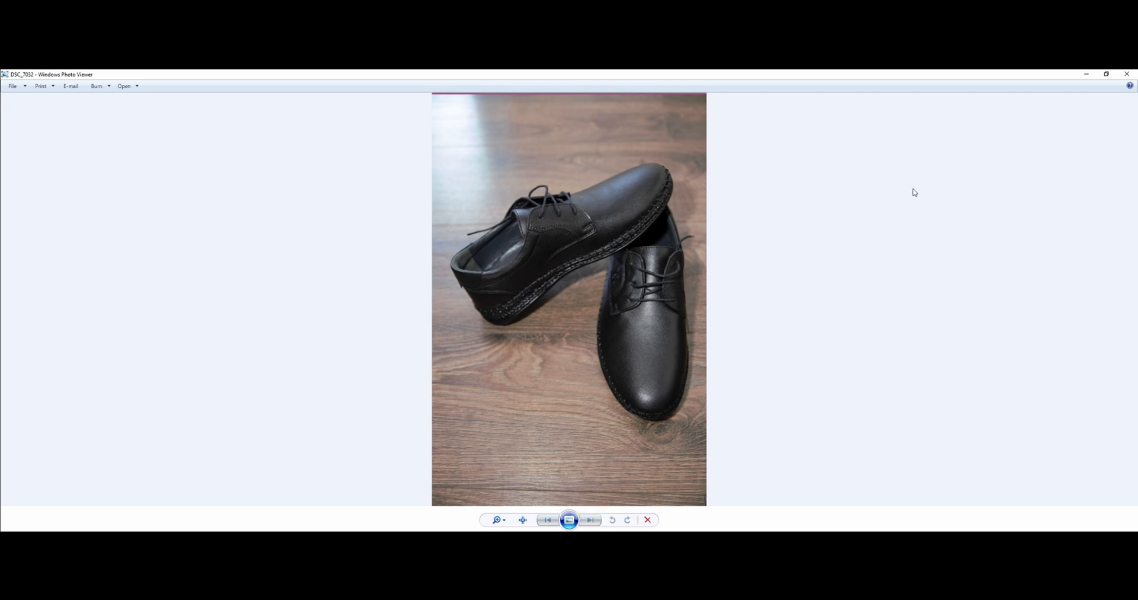
# Close the shoe photo, open the NEF_Codec folder and select NEFCodec-Setup.
pyautogui.click(646, 519)
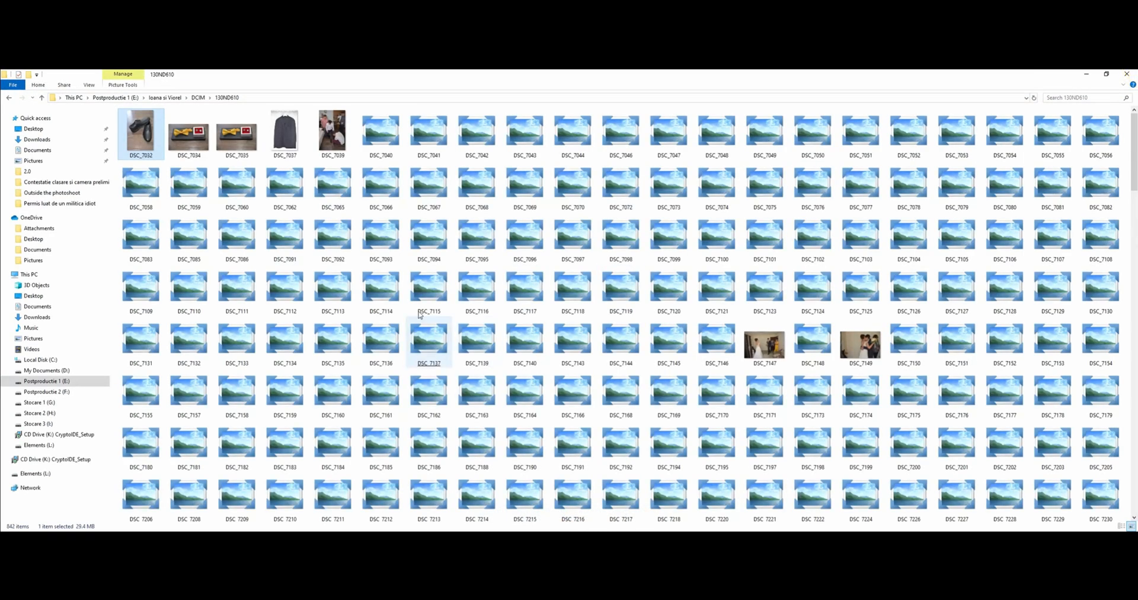
pyautogui.click(236, 131)
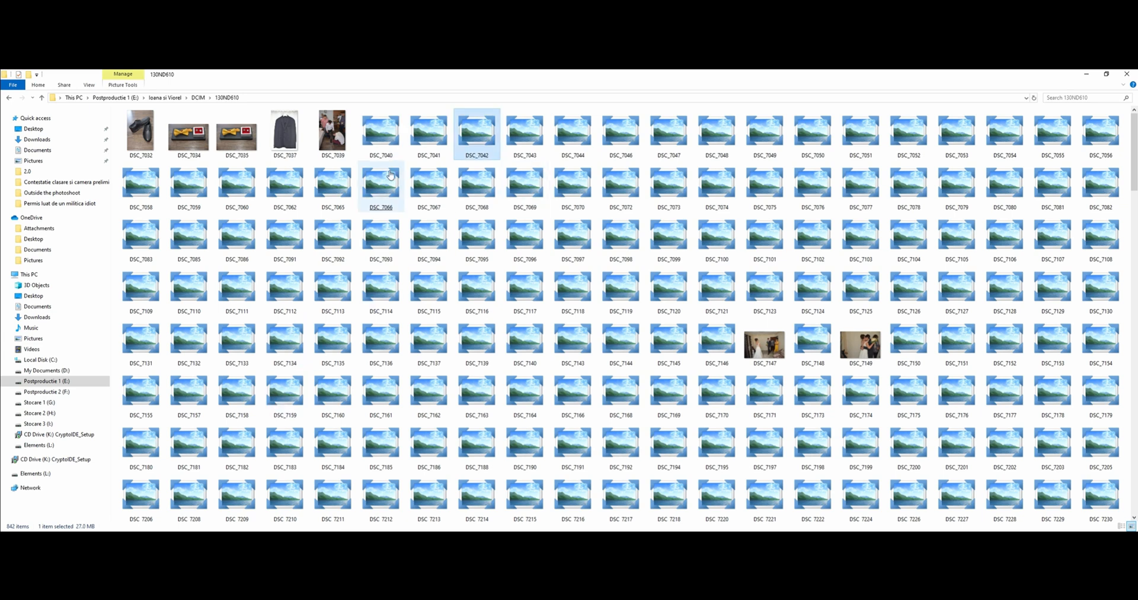
pyautogui.doubleClick(381, 178)
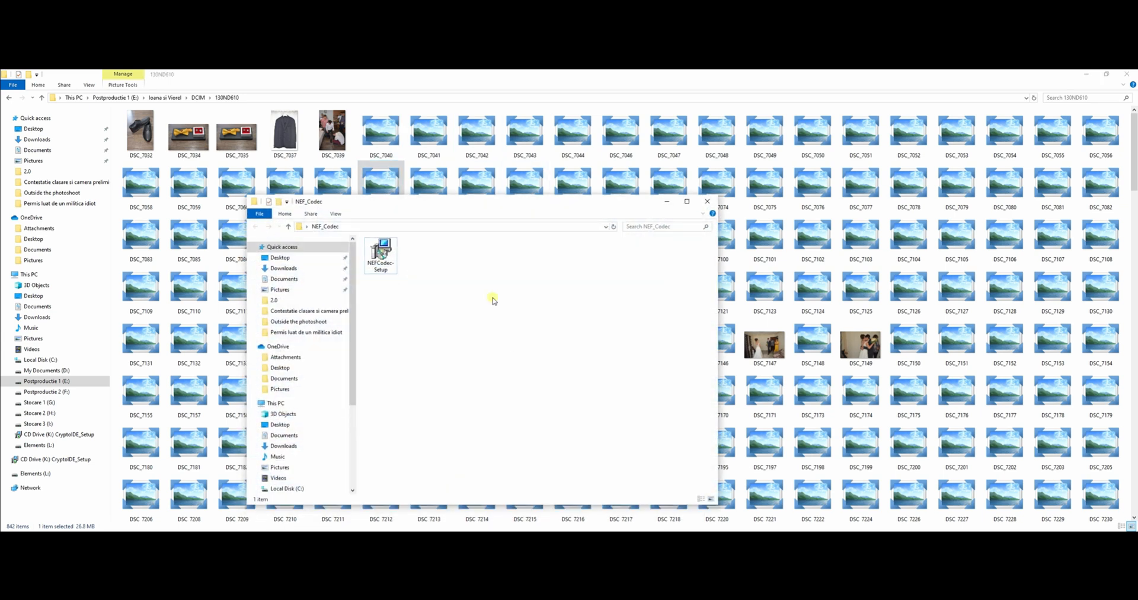
pyautogui.click(381, 255)
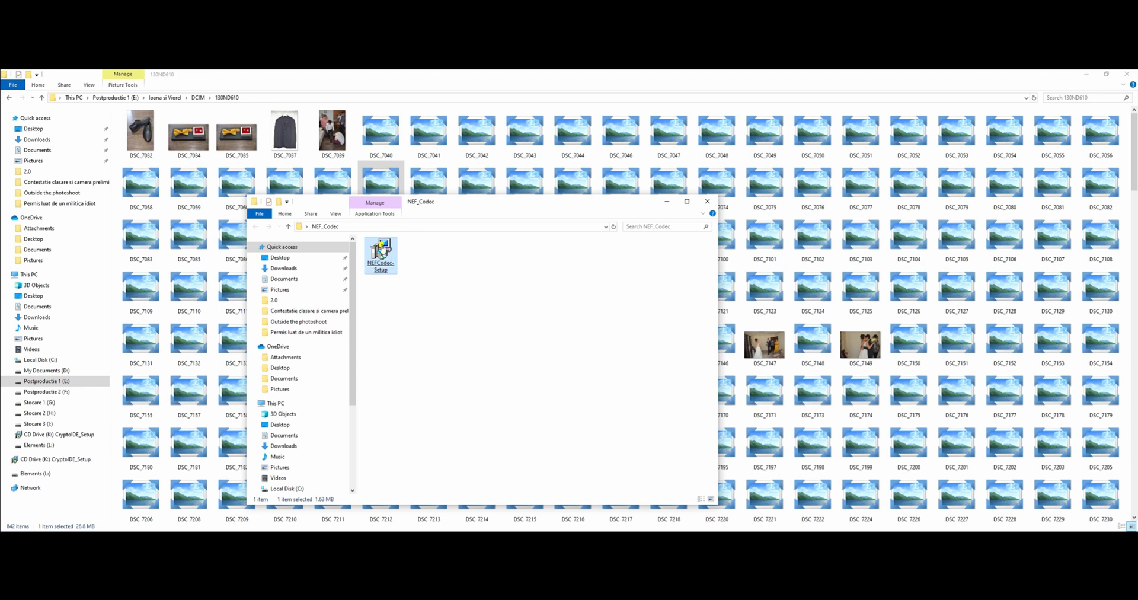
# Run NEFCodec-Setup and go through the Ardfry NEF Codec wizard to completion.
pyautogui.doubleClick(380, 252)
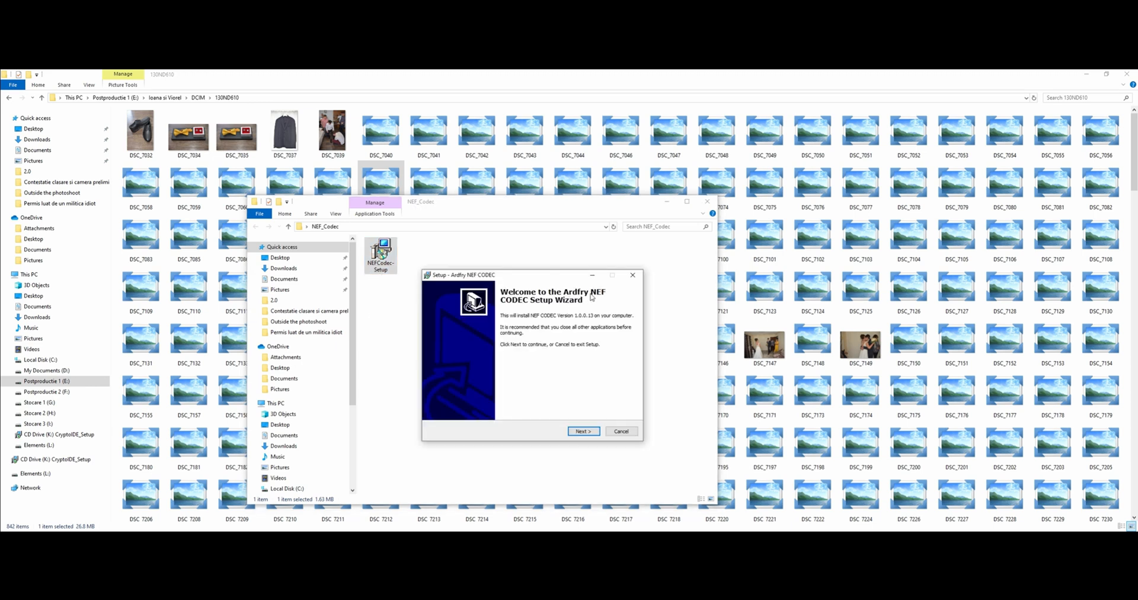
pyautogui.click(582, 431)
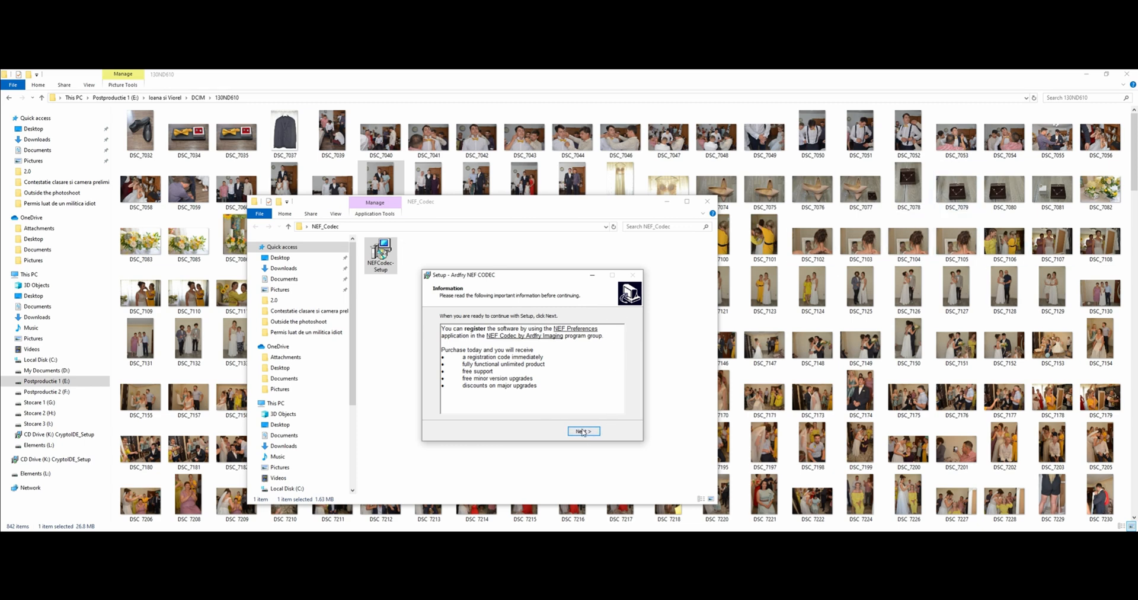
pyautogui.click(583, 431)
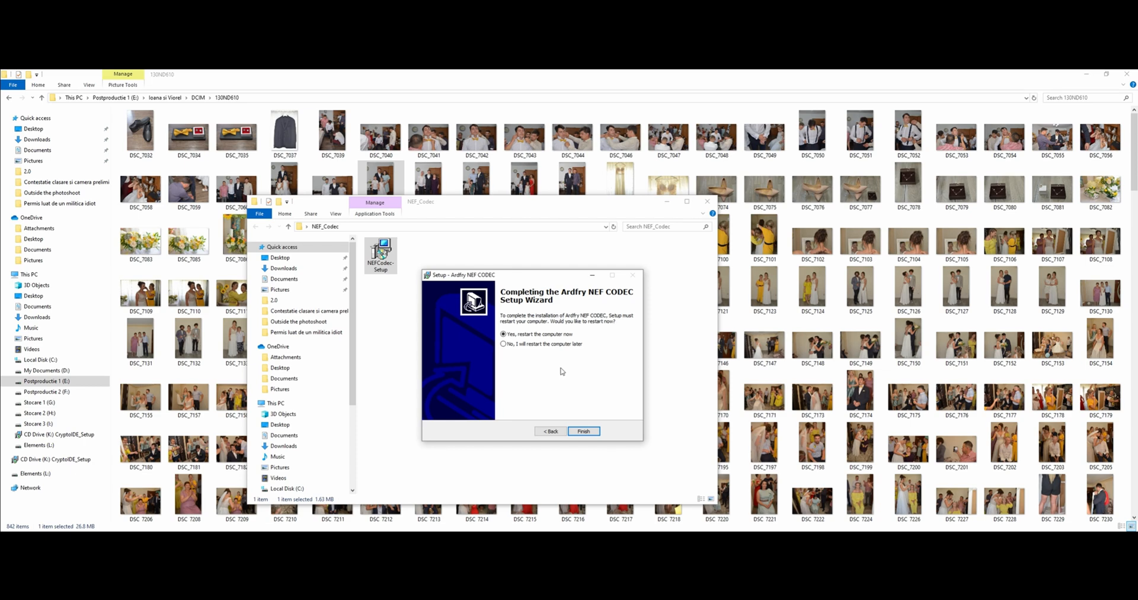
pyautogui.click(582, 431)
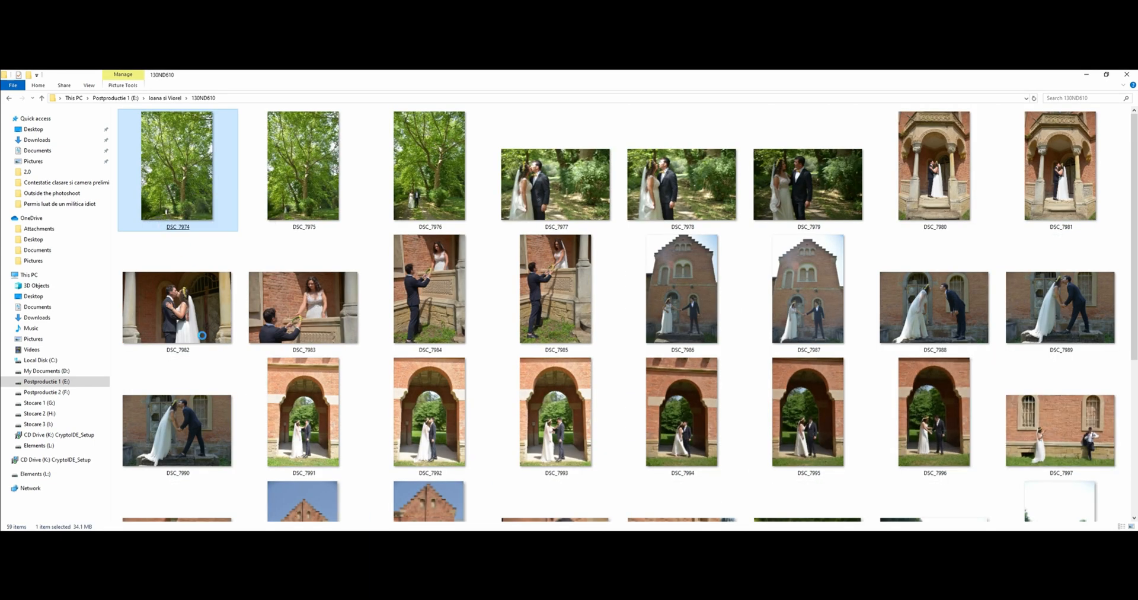
# Show Properties for DSC_7974 to check its NEF type and Photo Viewer default.
pyautogui.rightClick(178, 165)
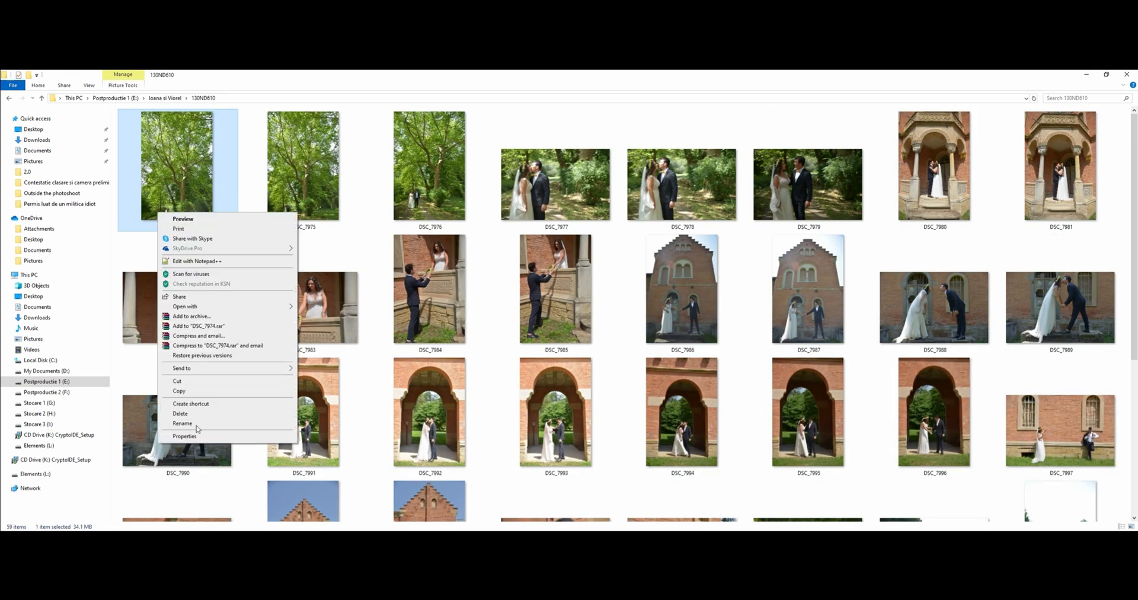
pyautogui.click(185, 436)
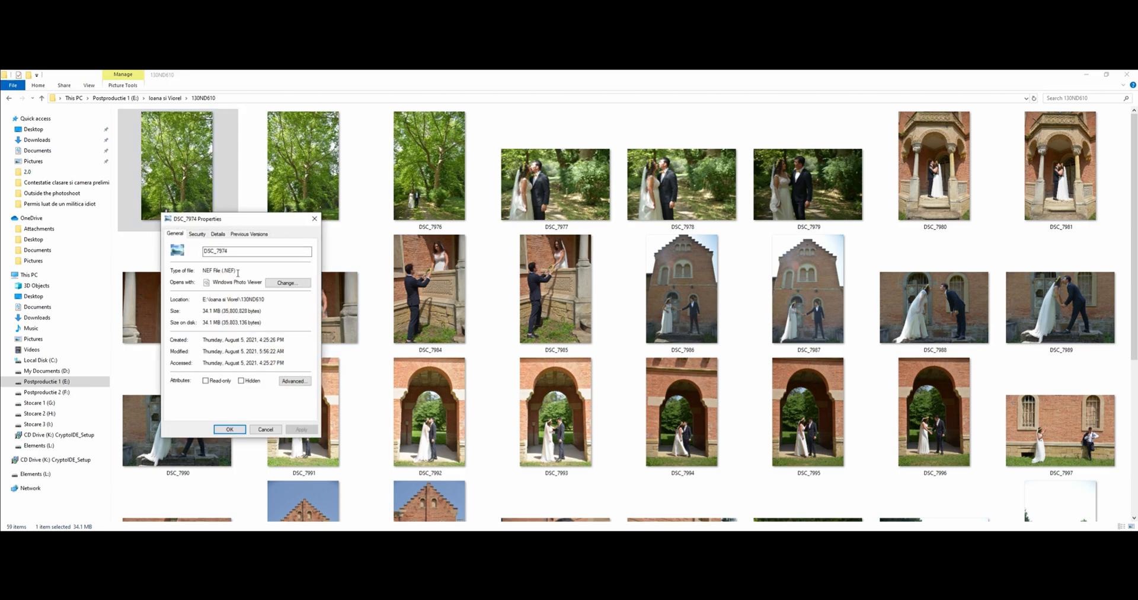
# Open a NEF wedding photo in Photo Viewer and advance through DSC_7975 and DSC_7977.
pyautogui.doubleClick(210, 311)
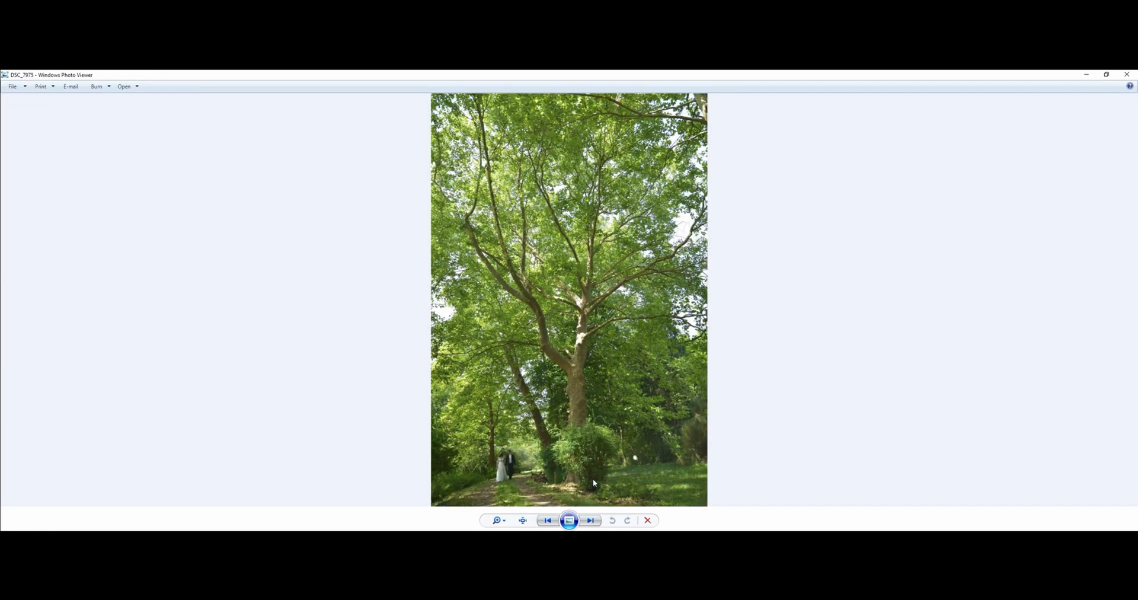
pyautogui.click(591, 520)
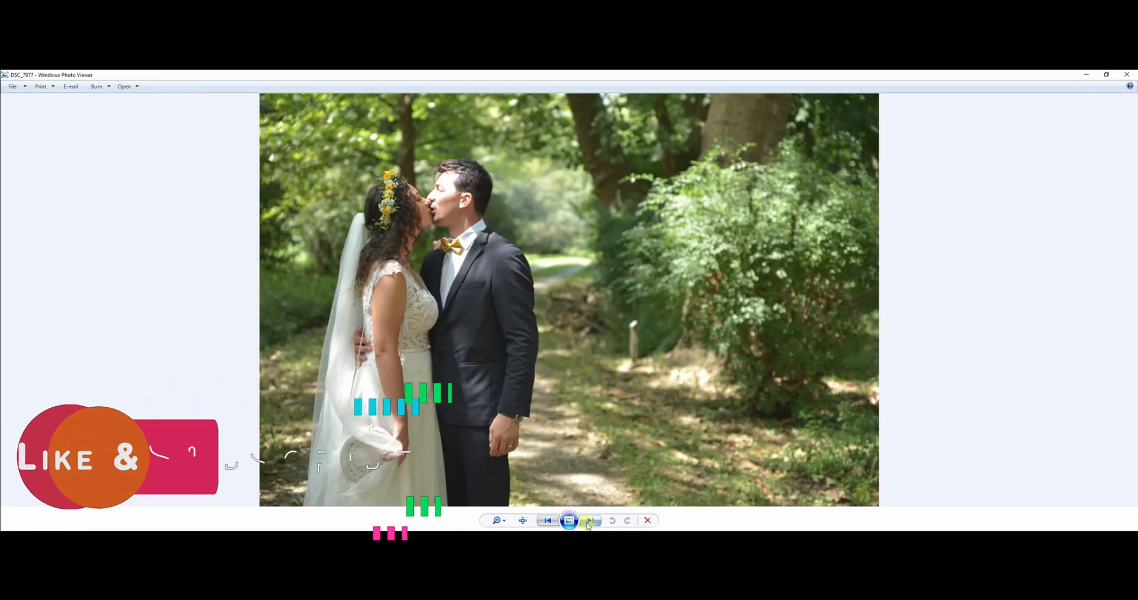
pyautogui.click(590, 520)
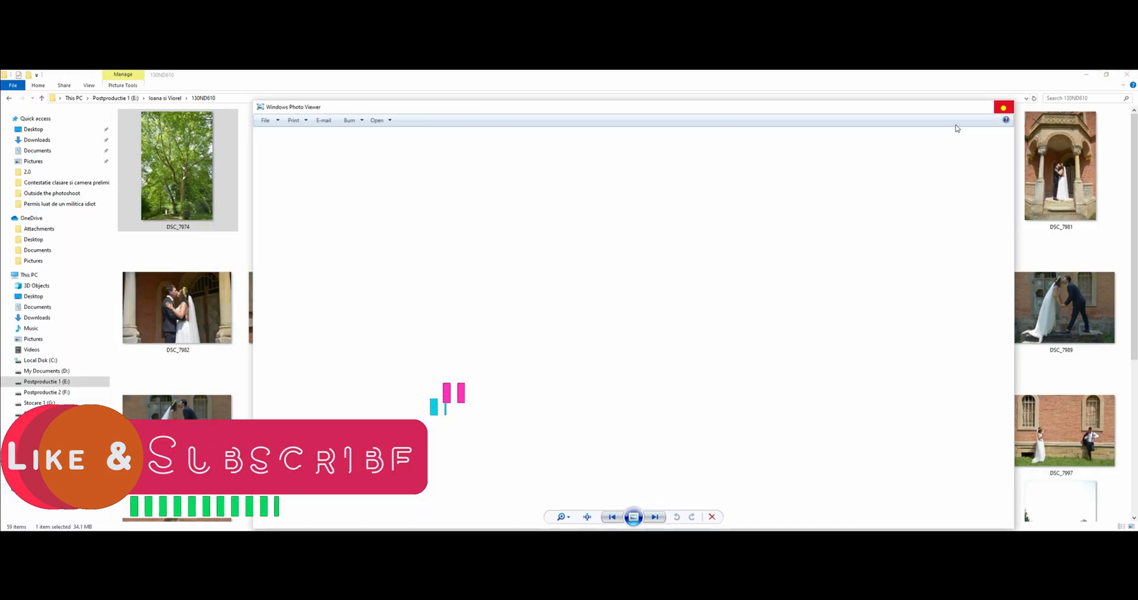
# Switch the 130ND610 folder to details view, then back to large thumbnails.
pyautogui.rightClick(203, 306)
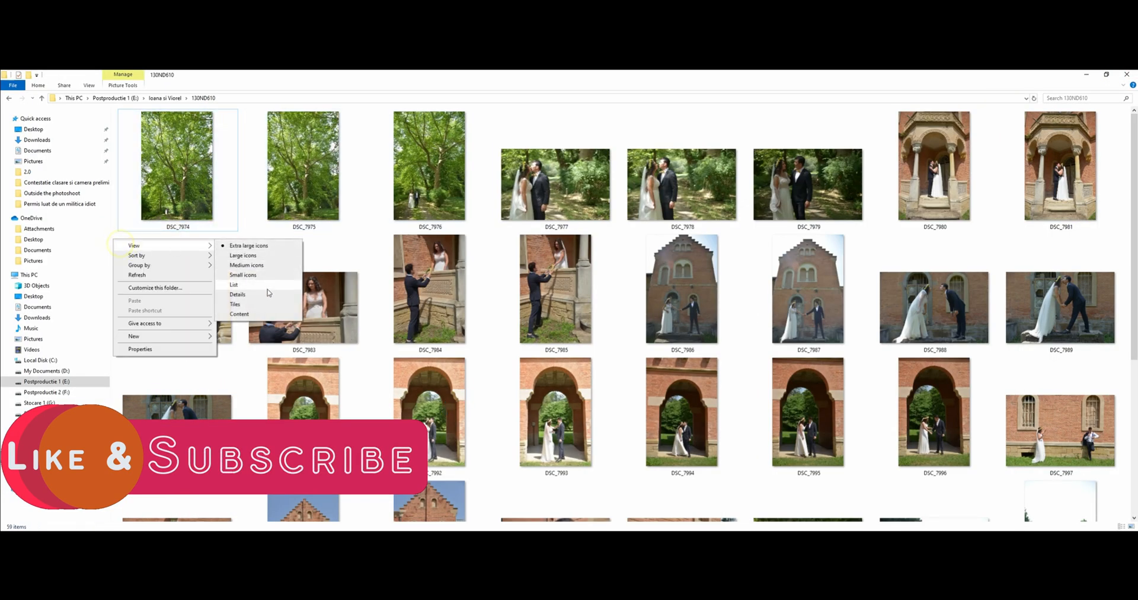
pyautogui.click(237, 294)
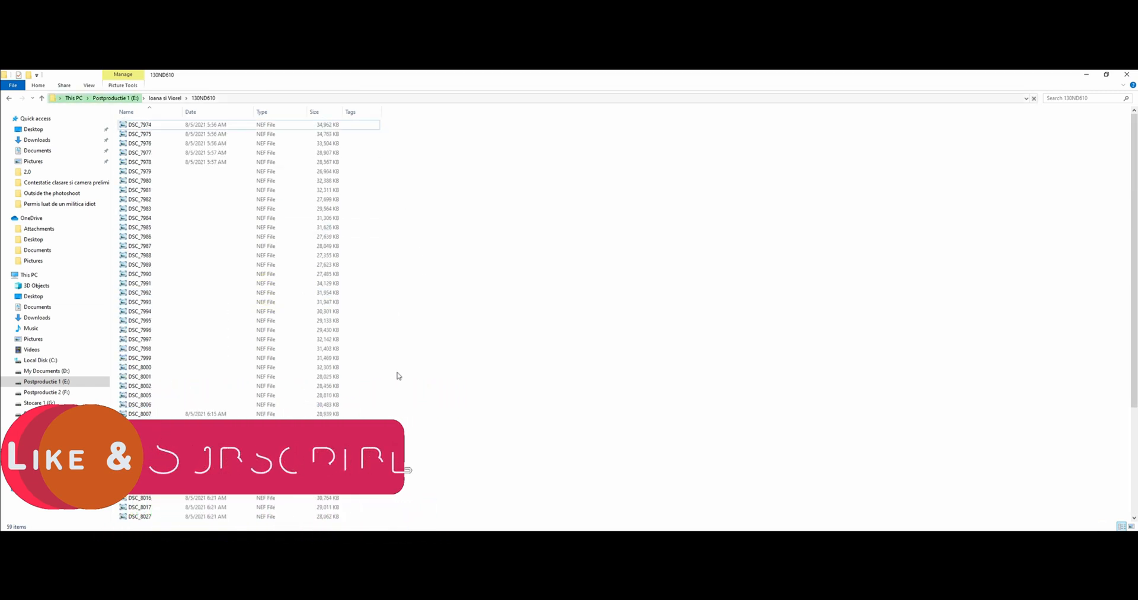
pyautogui.rightClick(397, 375)
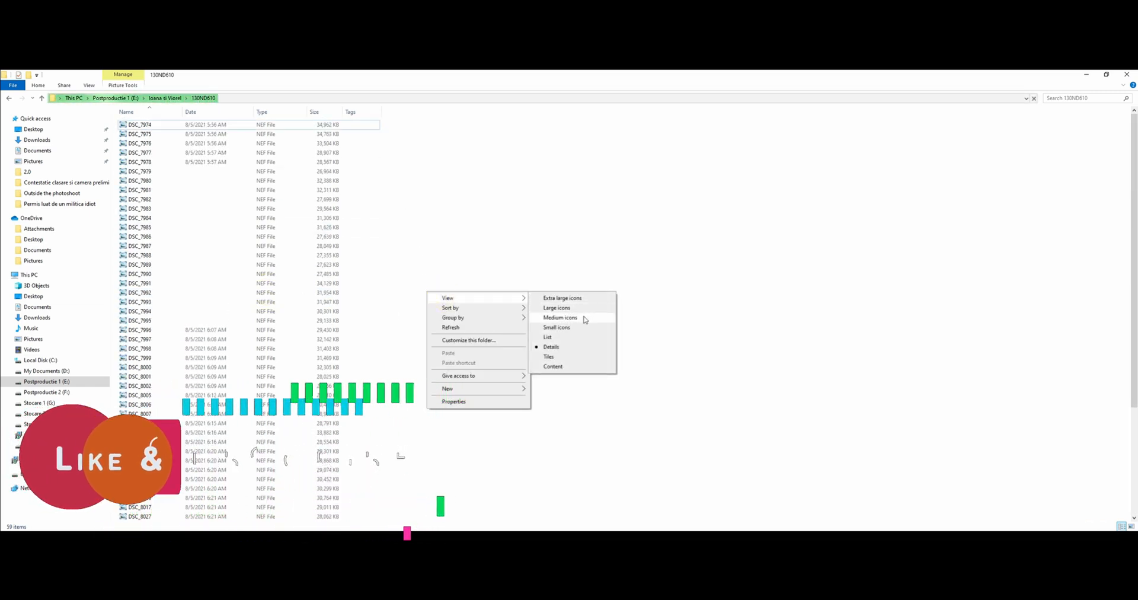
pyautogui.click(562, 297)
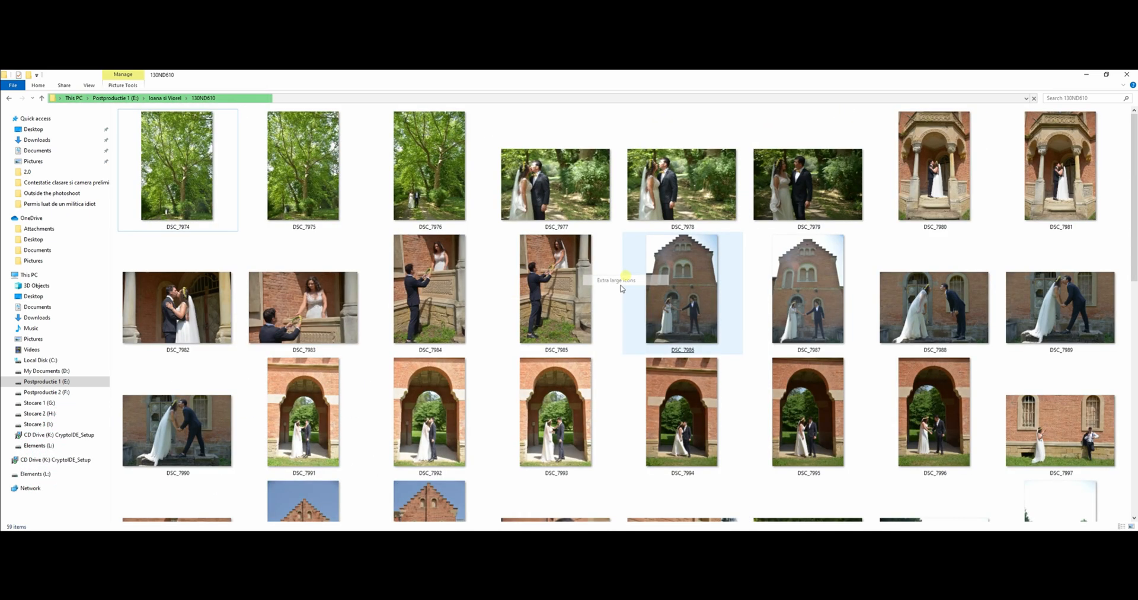
# Select wedding photos including DSC_7985 and scroll through the thumbnail grid.
pyautogui.click(556, 288)
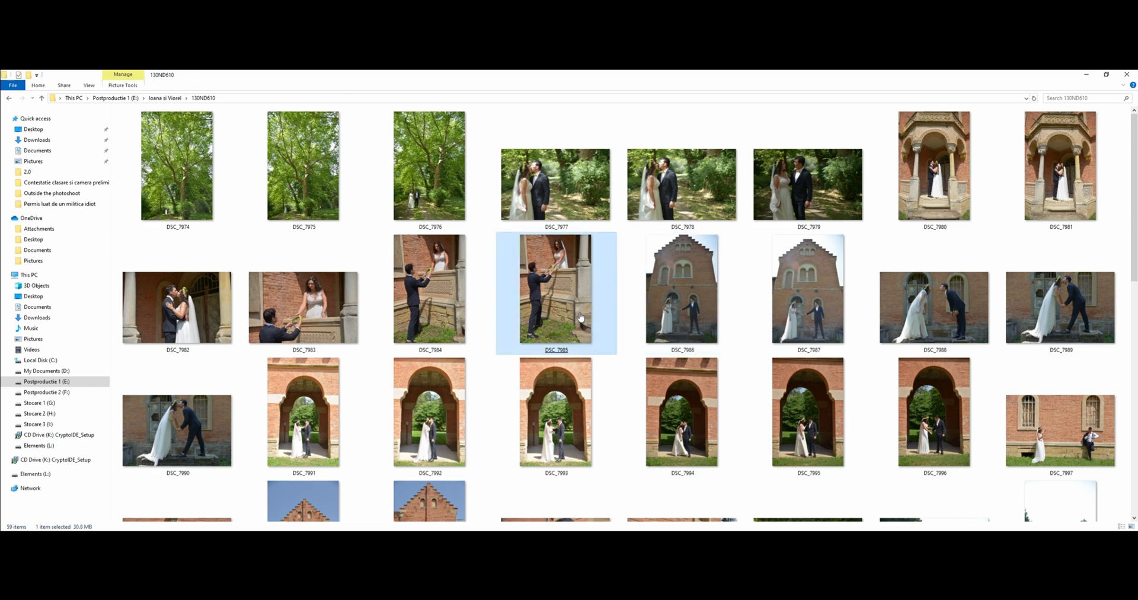
pyautogui.click(555, 184)
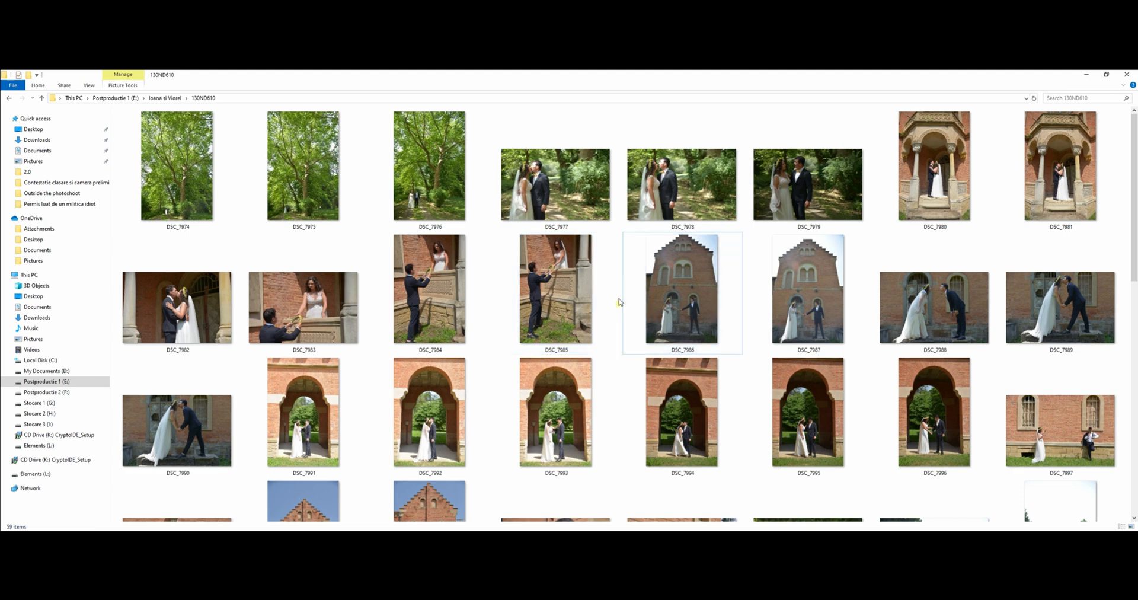
pyautogui.click(556, 288)
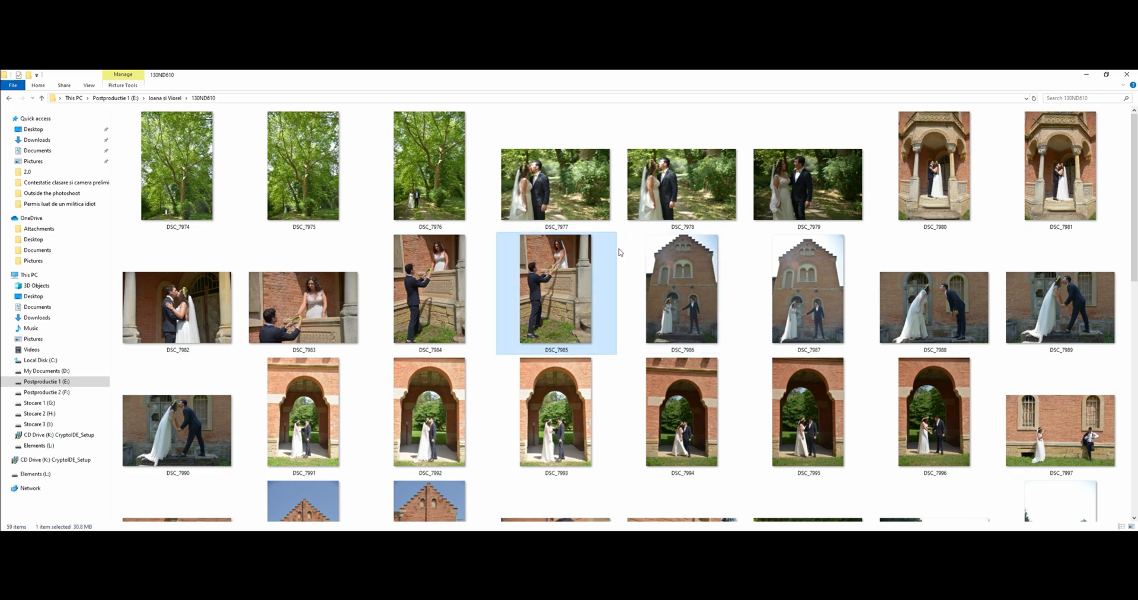
pyautogui.scroll(-3)
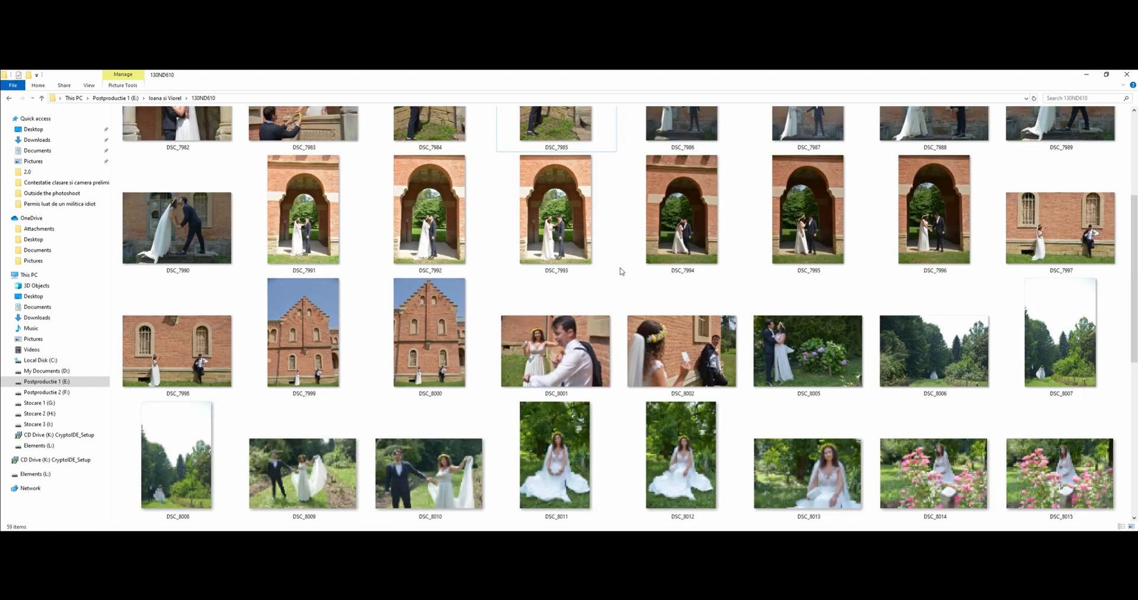
pyautogui.scroll(-3)
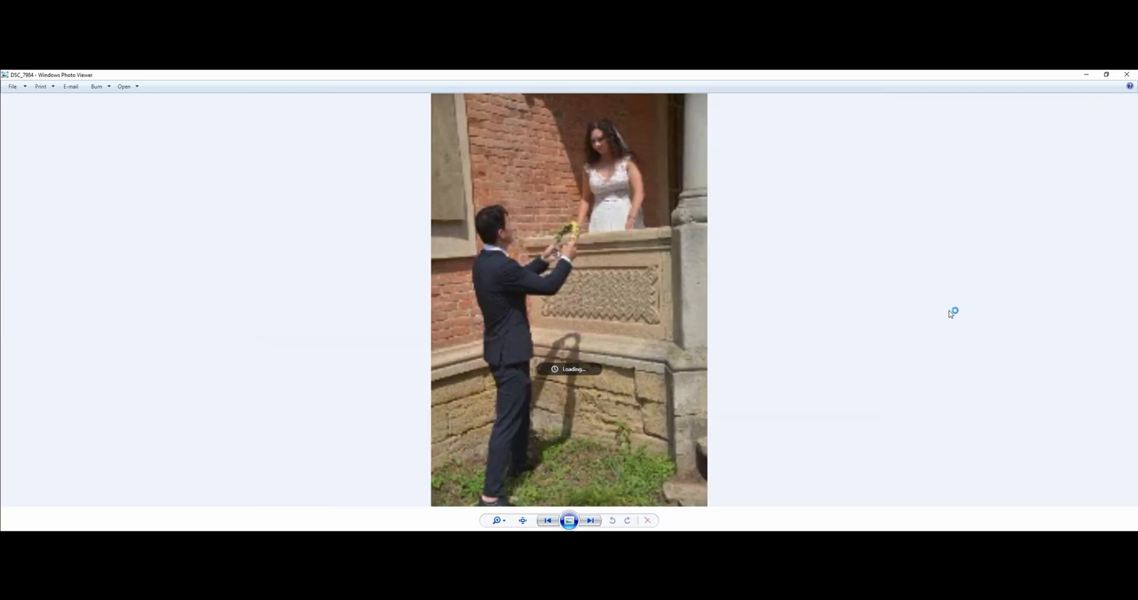
# Step forward through wedding photos DSC_7984 to DSC_7999, arriving at DSC_8008.
pyautogui.click(590, 520)
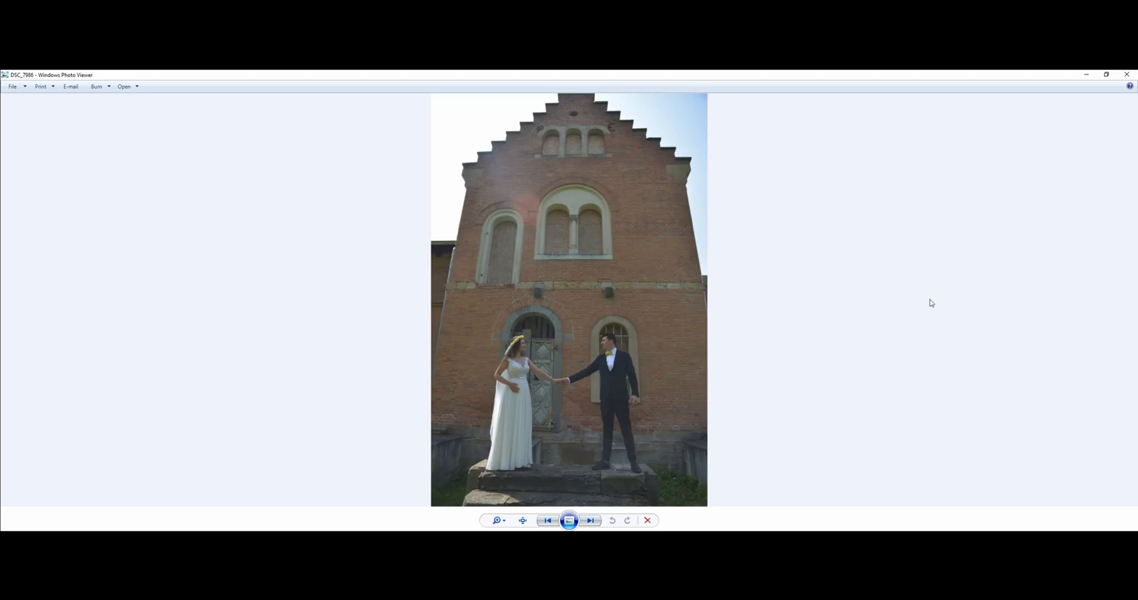
pyautogui.click(591, 520)
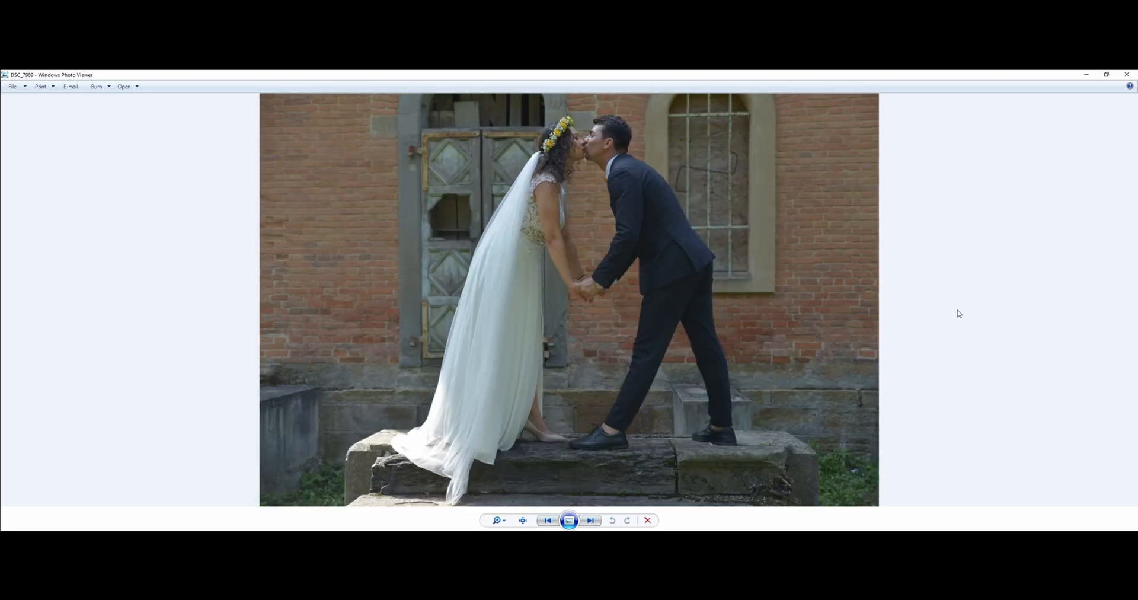
pyautogui.click(590, 520)
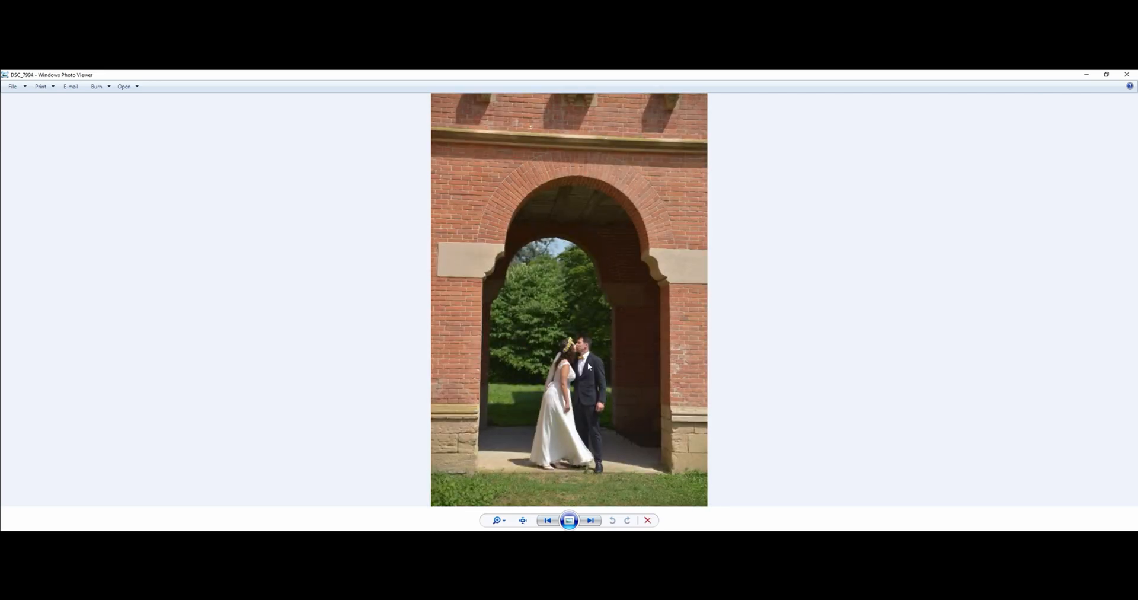
pyautogui.click(590, 520)
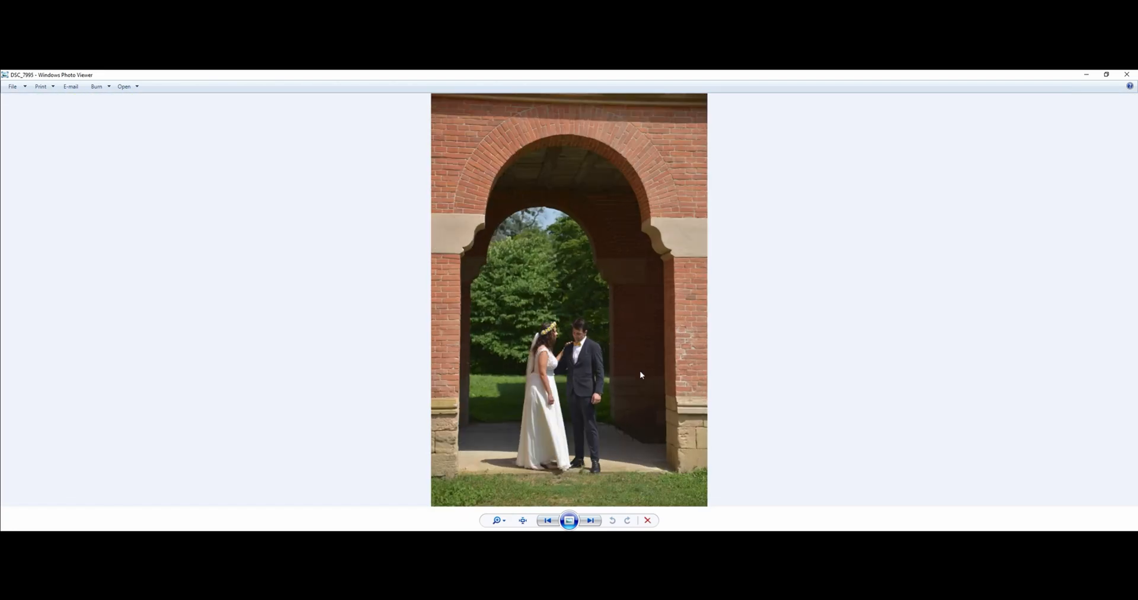
pyautogui.click(591, 520)
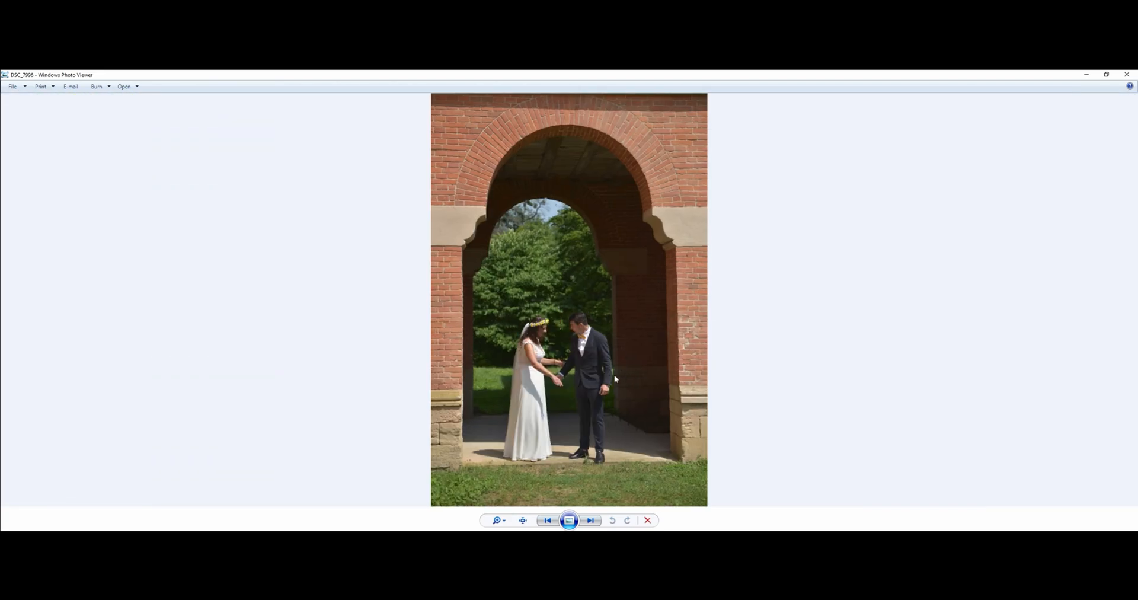
pyautogui.click(590, 520)
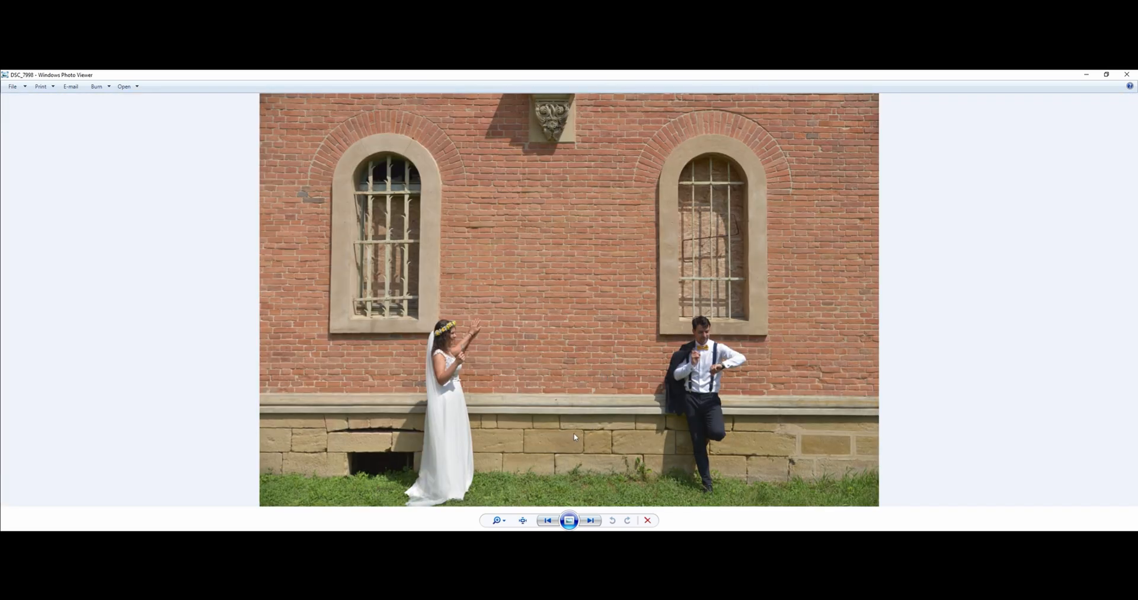
pyautogui.moveTo(544, 446)
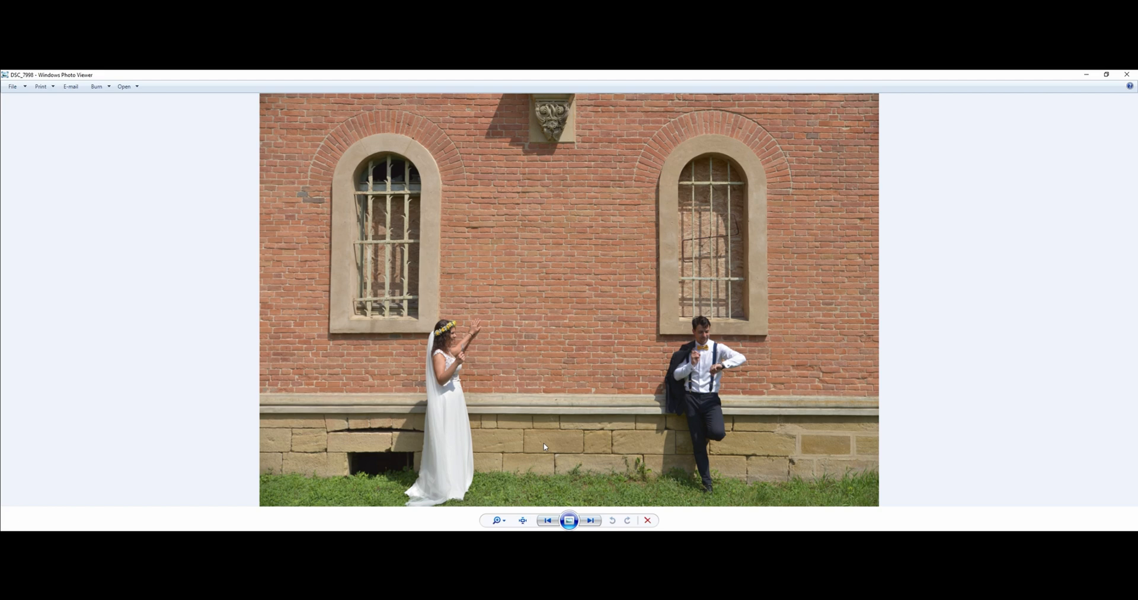
pyautogui.click(591, 520)
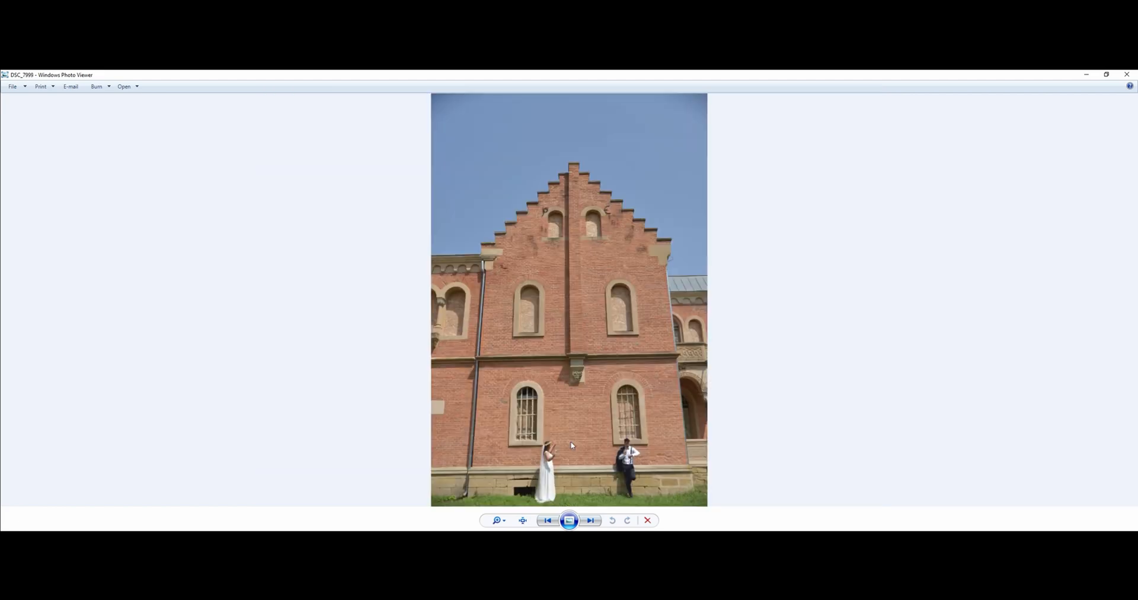
pyautogui.click(591, 520)
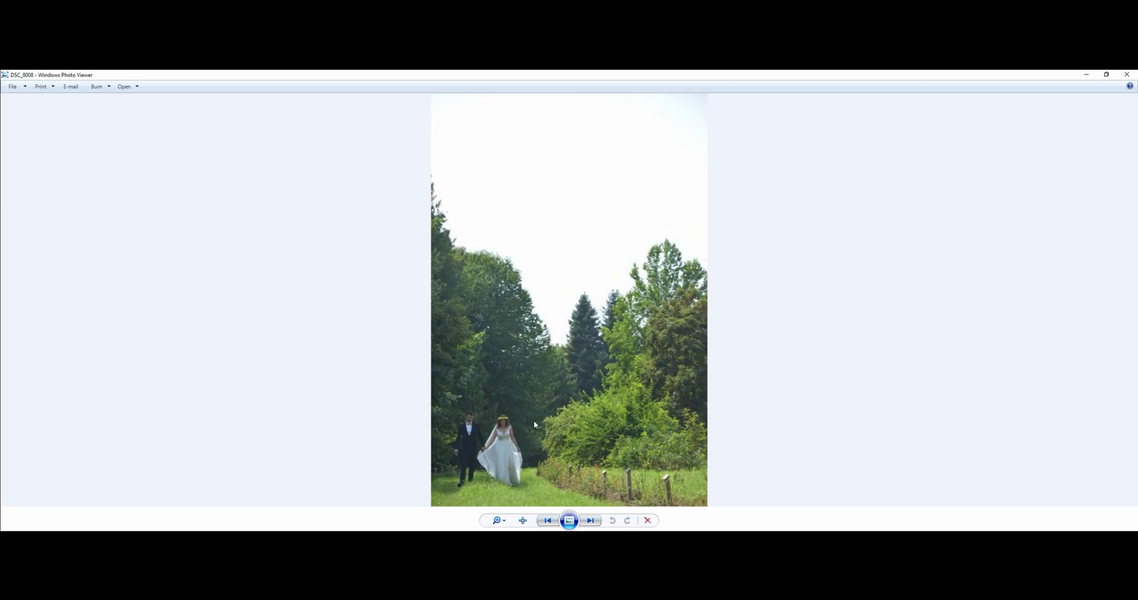
# Advance from DSC_8008 through DSC_8010, 8011 and 8013 to DSC_8015.
pyautogui.click(591, 519)
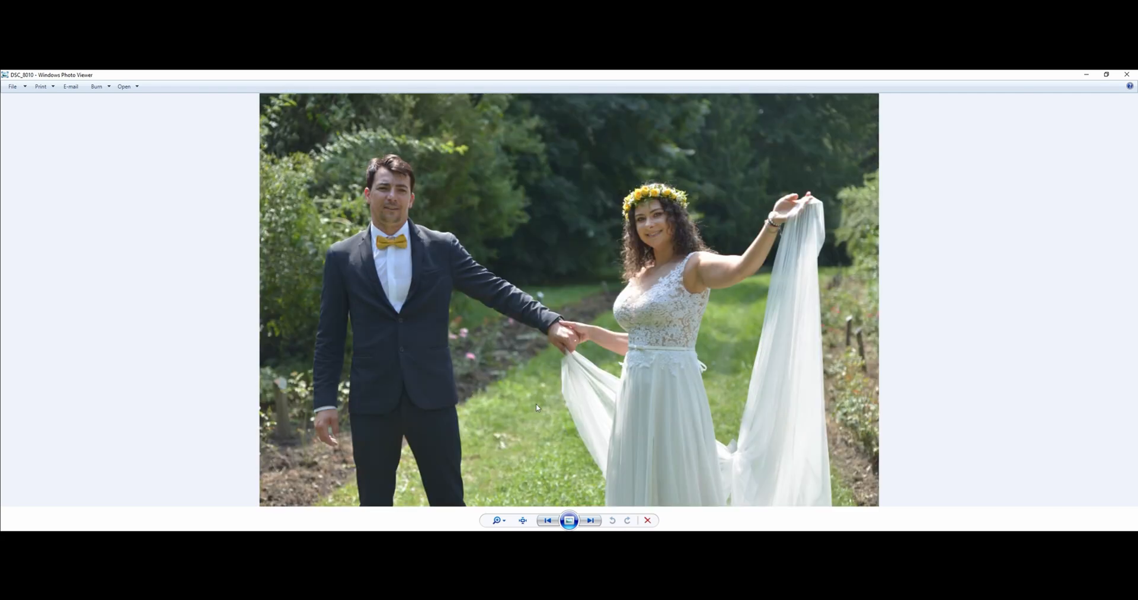
pyautogui.click(591, 520)
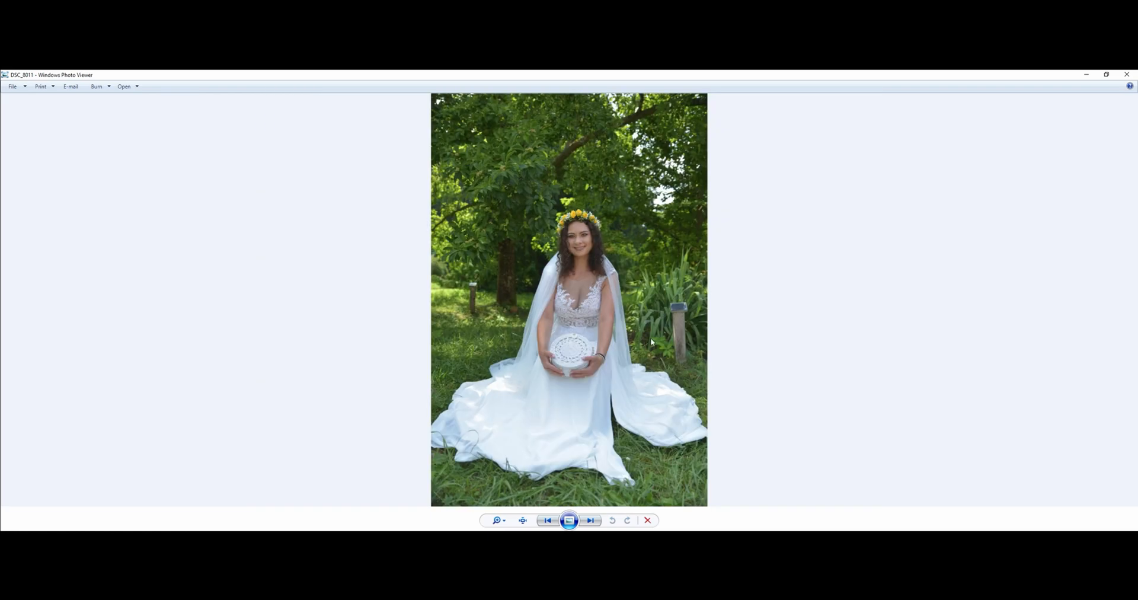
pyautogui.click(590, 520)
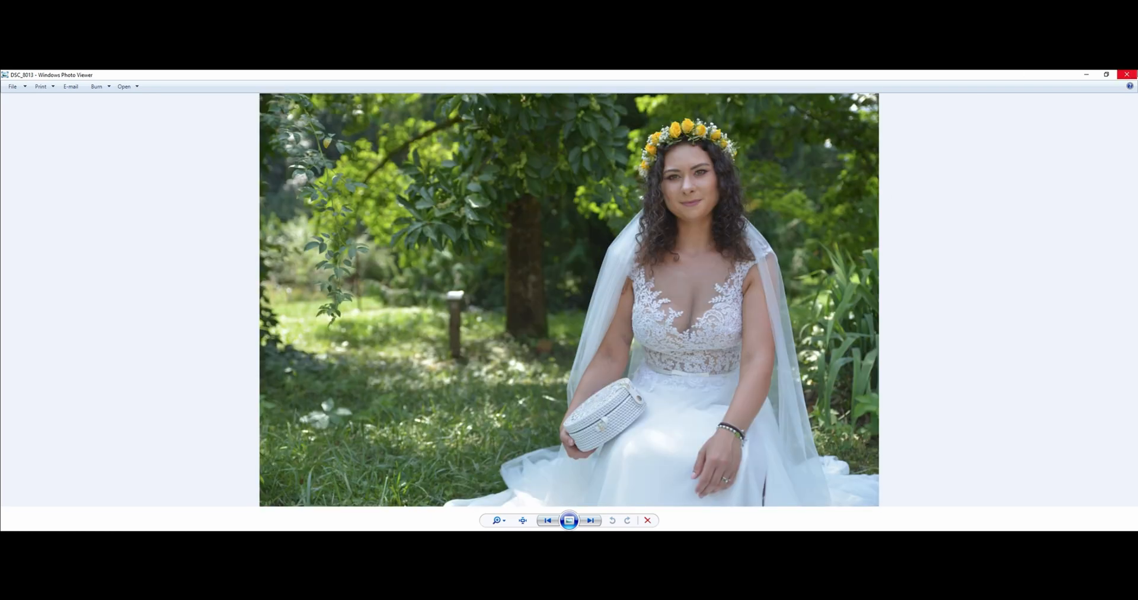
pyautogui.click(590, 520)
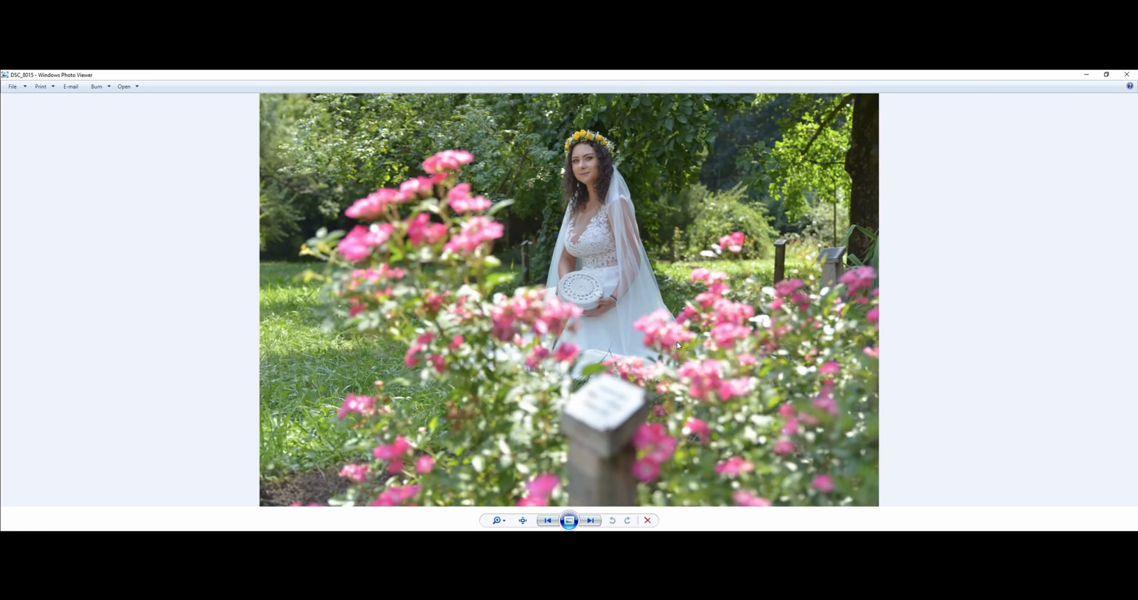
pyautogui.moveTo(659, 341)
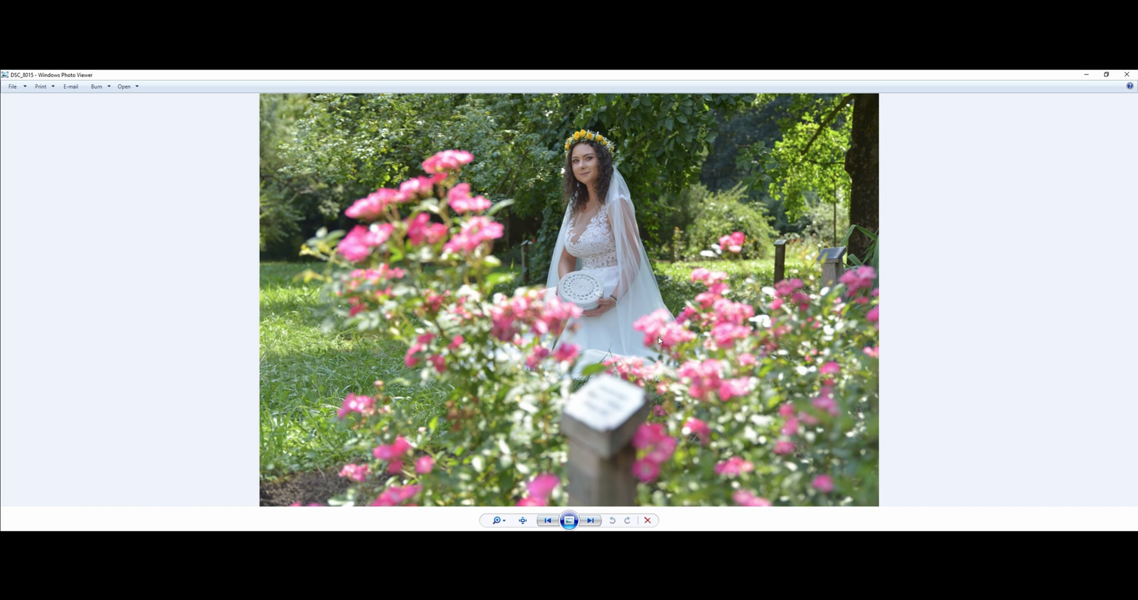
pyautogui.moveTo(677, 342)
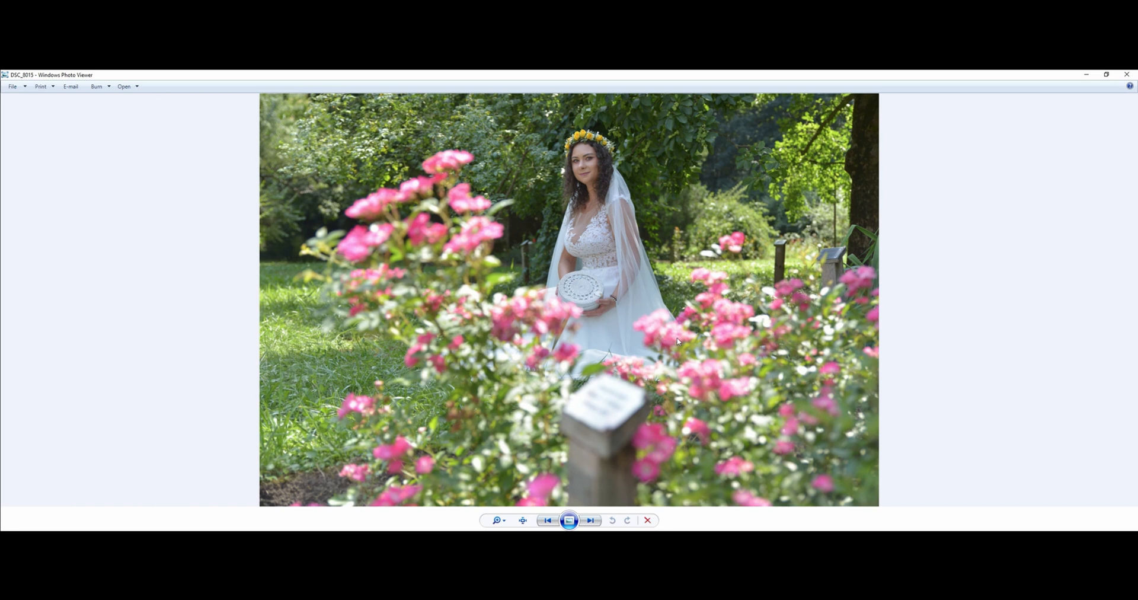
pyautogui.moveTo(673, 342)
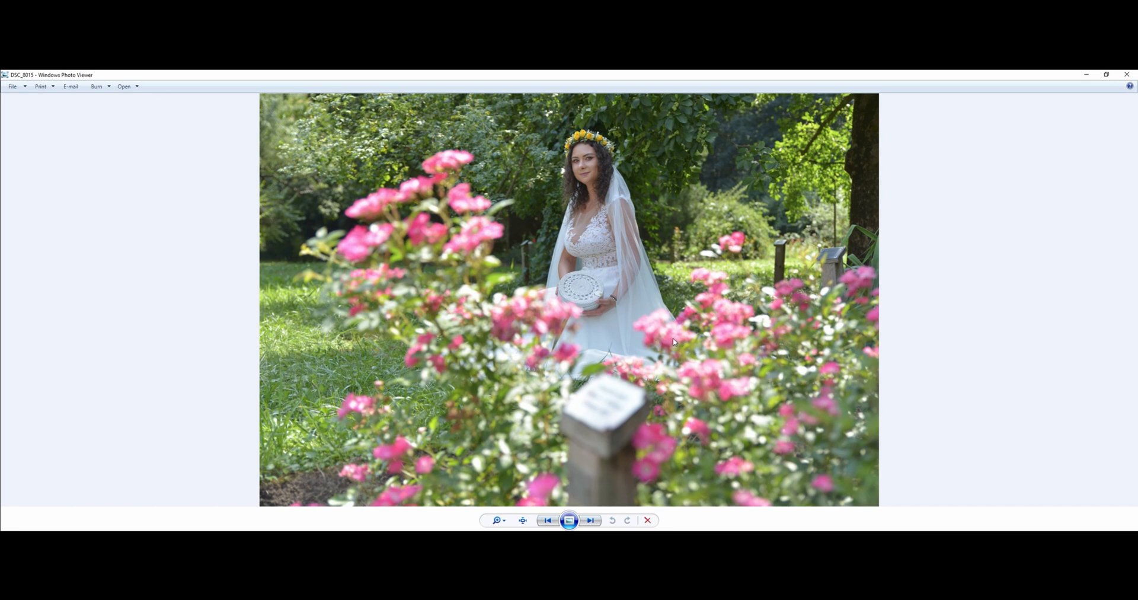
pyautogui.moveTo(965, 394)
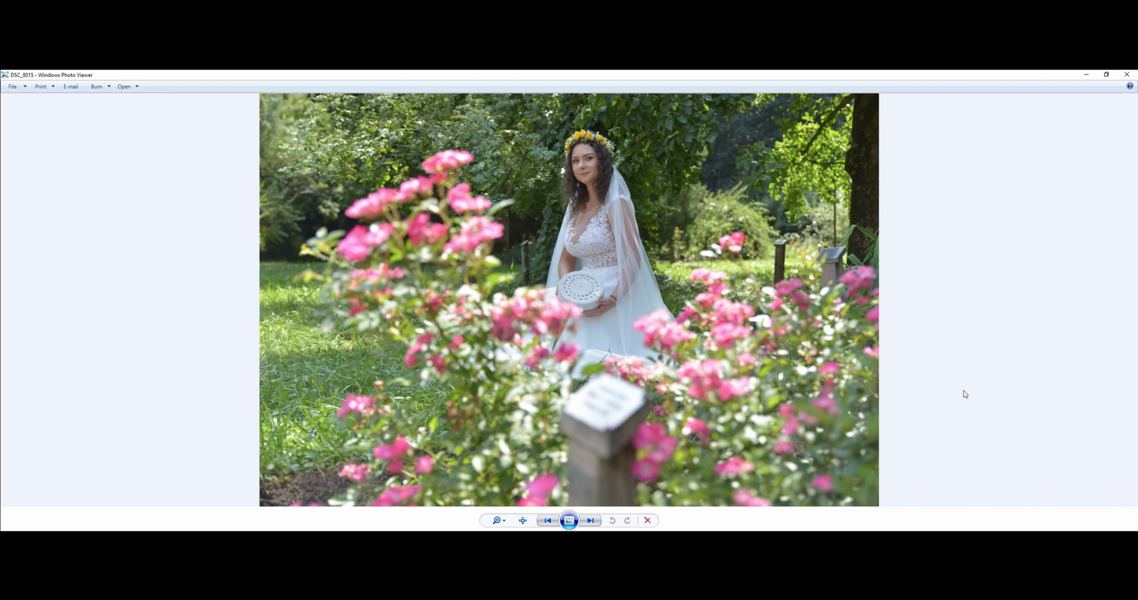
pyautogui.moveTo(1021, 263)
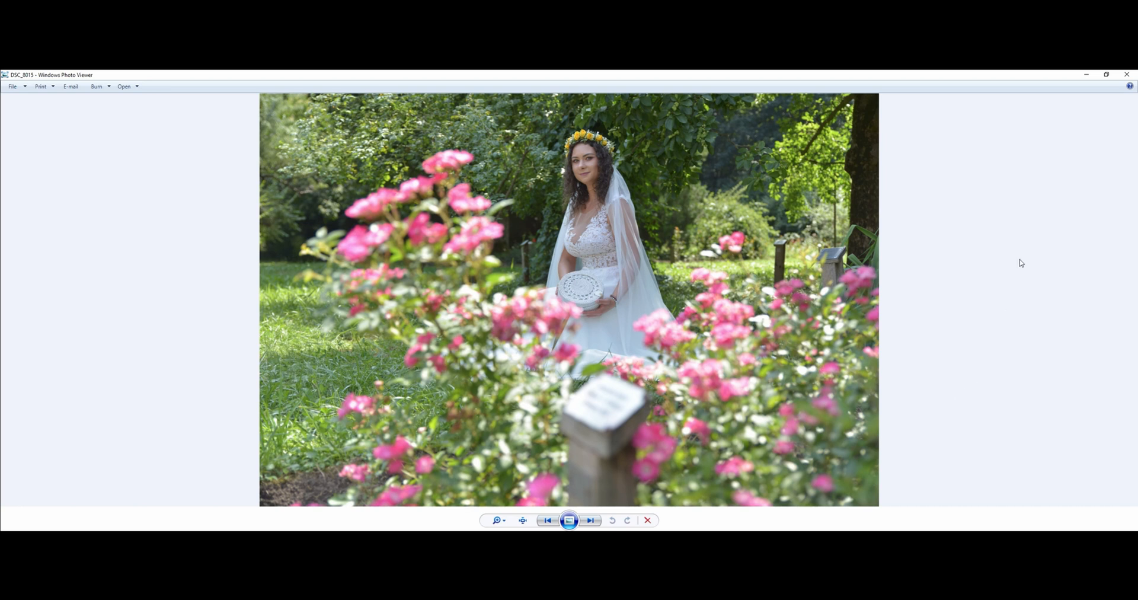